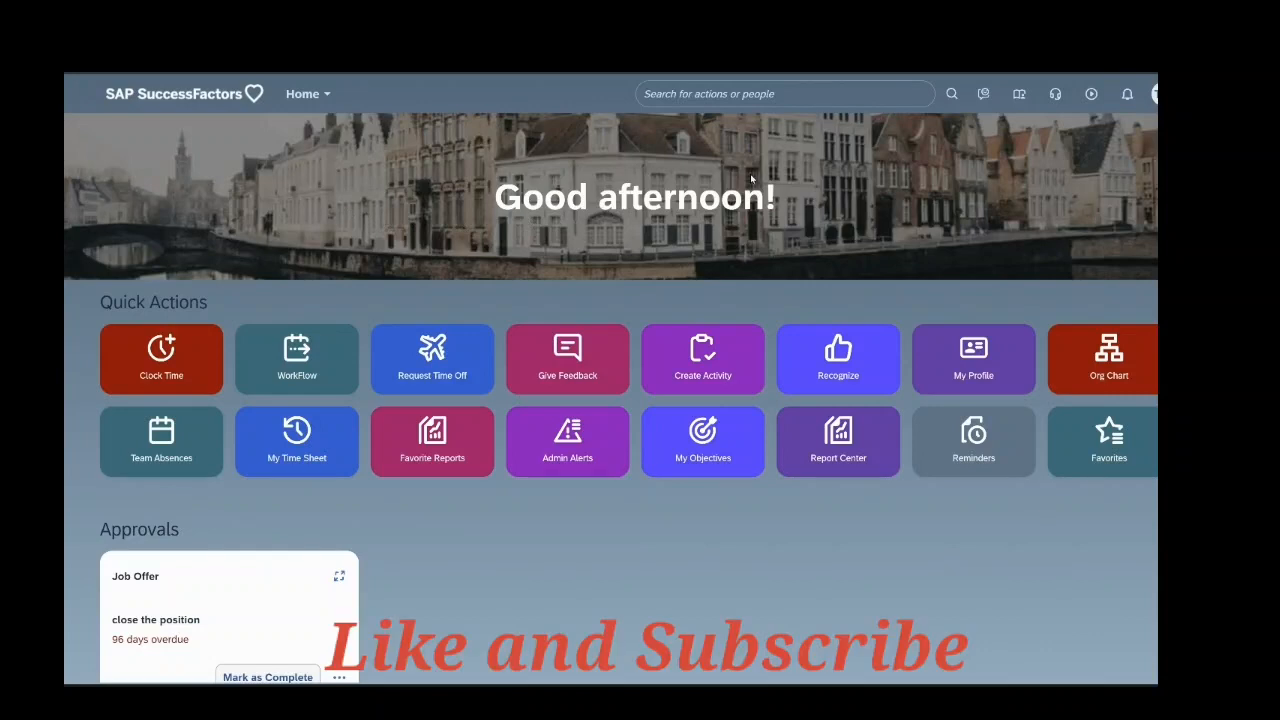
{"action": "mouse_move", "coordinate": [460, 216]}
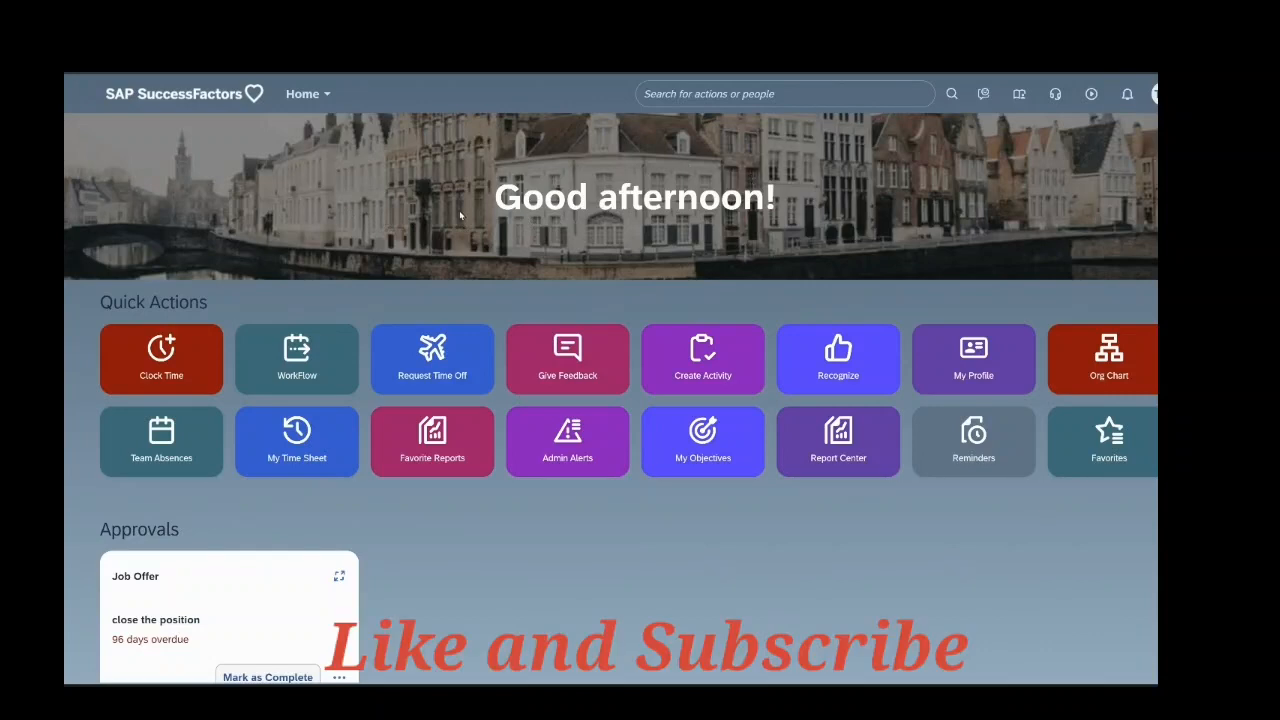
{"action": "mouse_move", "coordinate": [366, 188]}
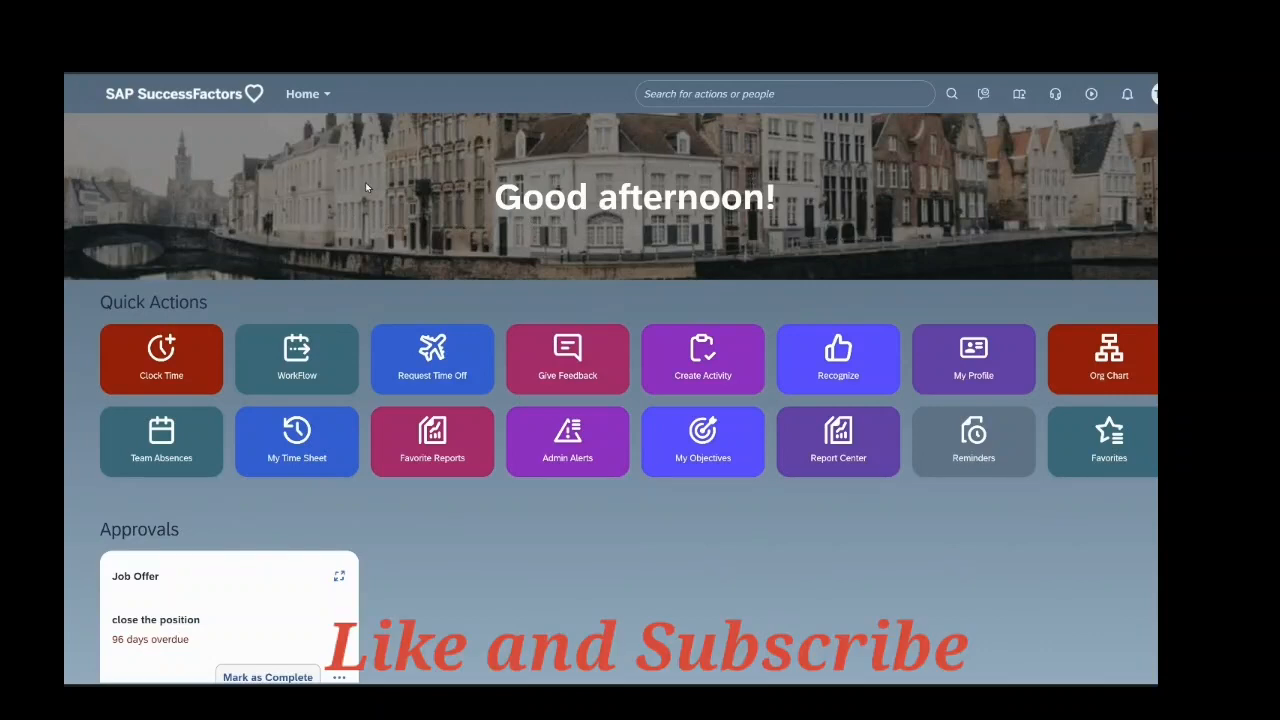
{"action": "mouse_move", "coordinate": [484, 218]}
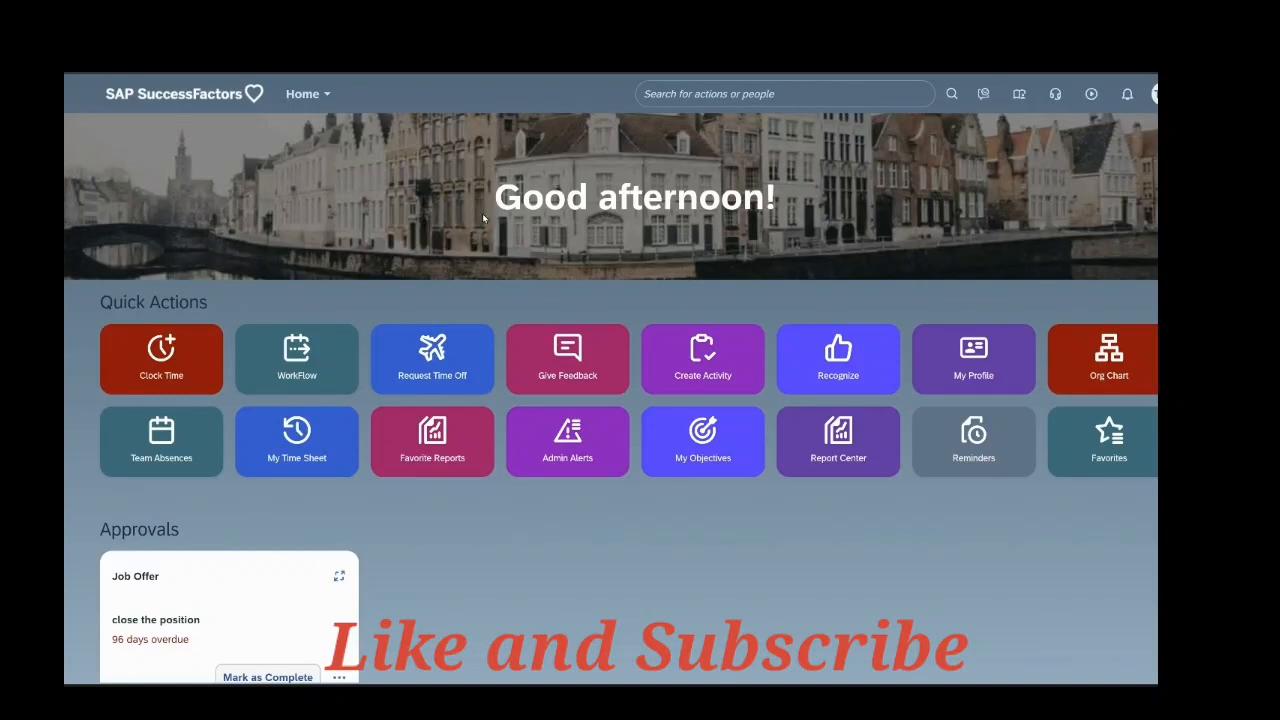
{"action": "mouse_move", "coordinate": [456, 242]}
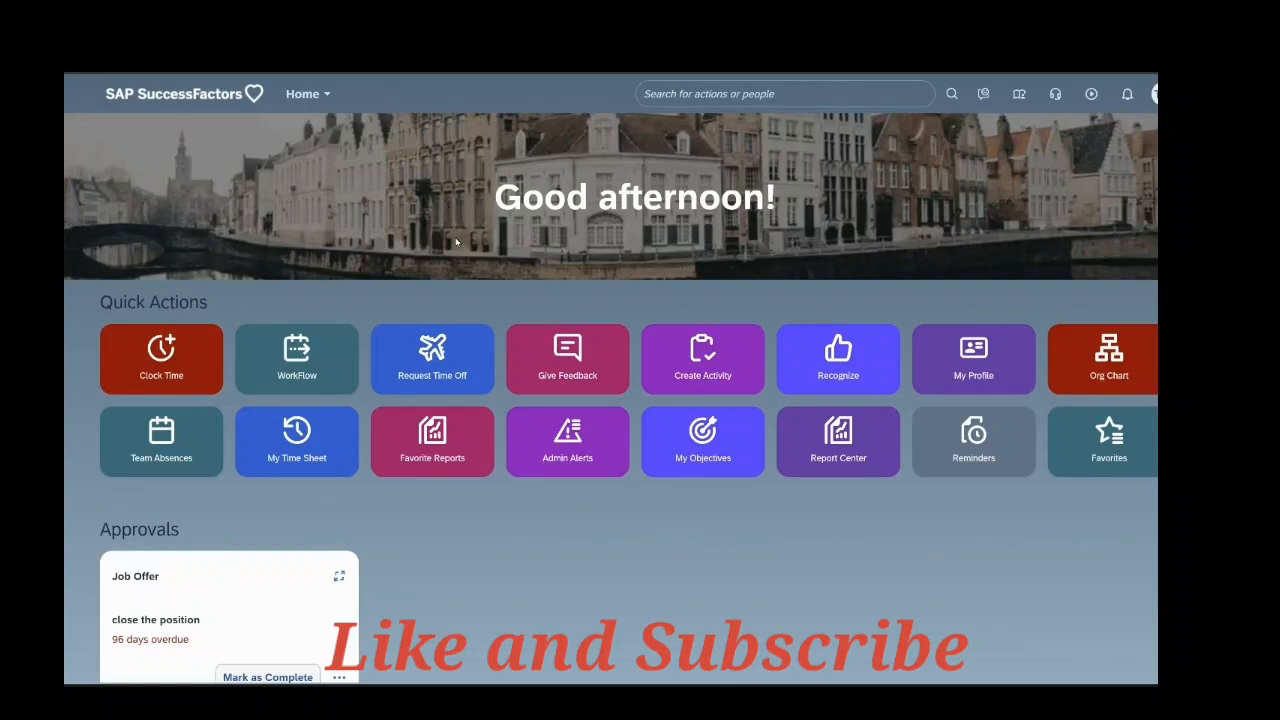
- Search 'home page' and go to the Manage Home Page admin page
{"action": "left_click", "coordinate": [784, 94]}
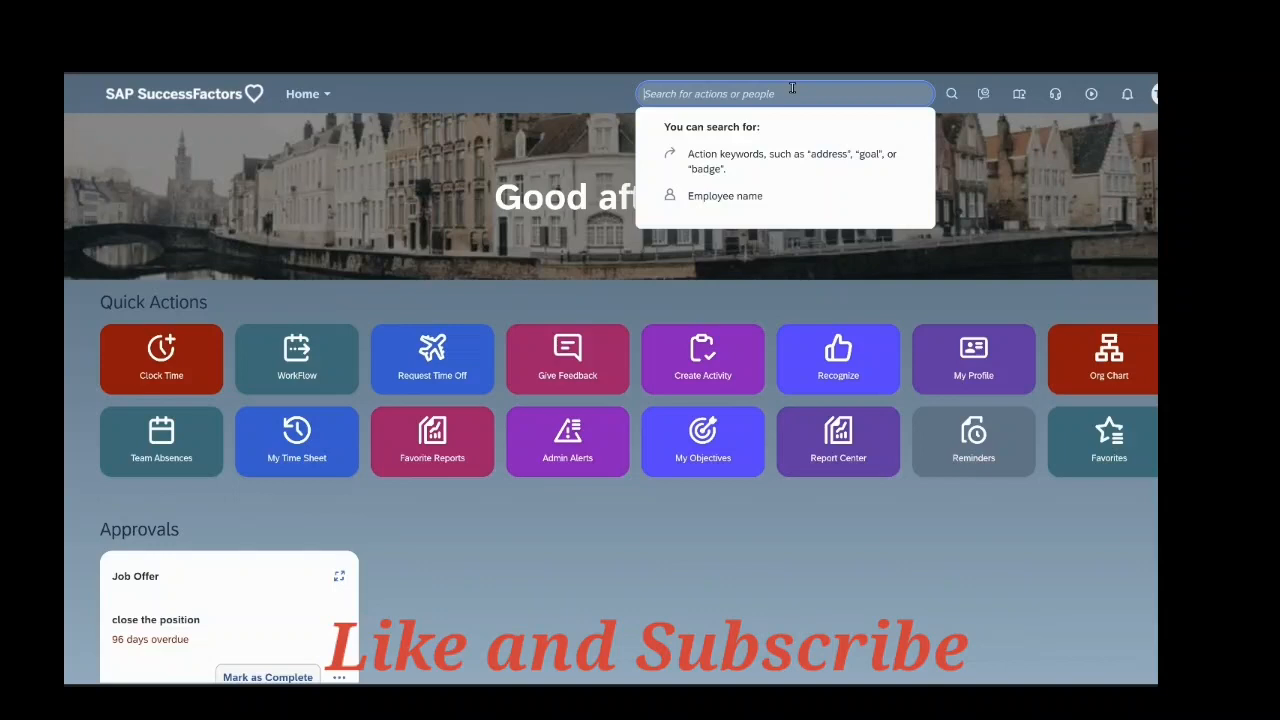
{"action": "type", "text": "hom"}
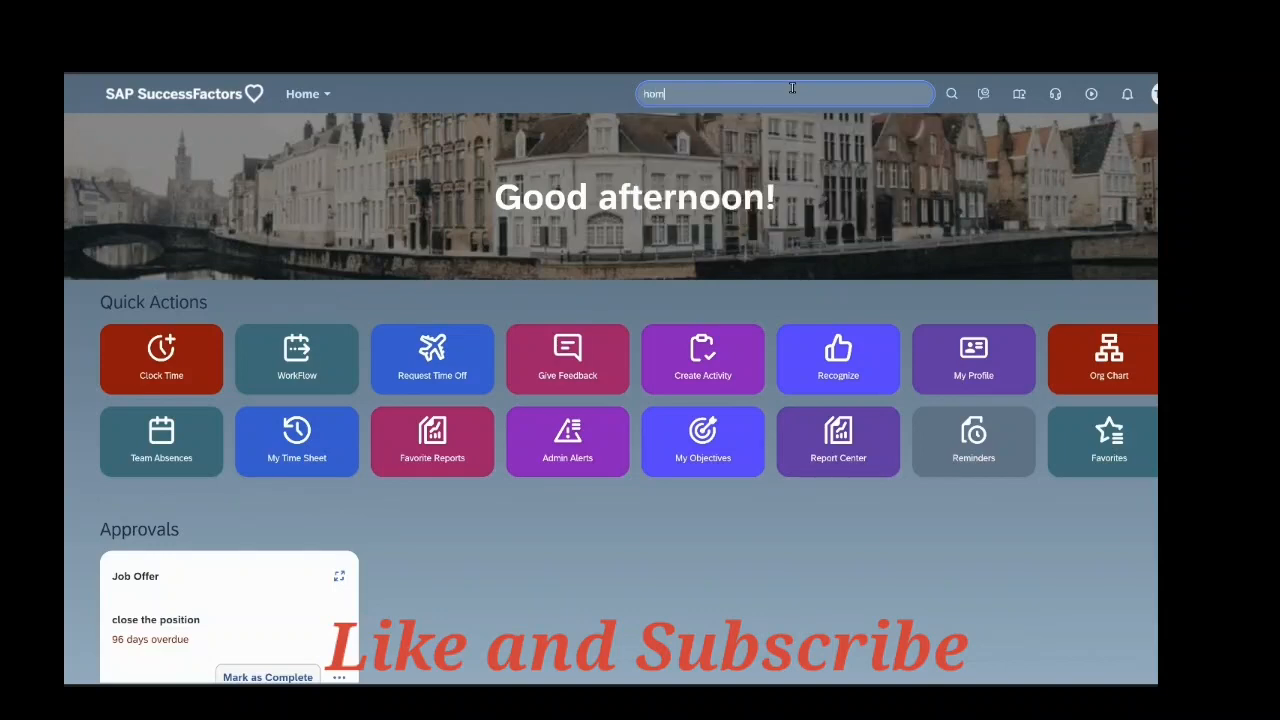
{"action": "type", "text": "home page"}
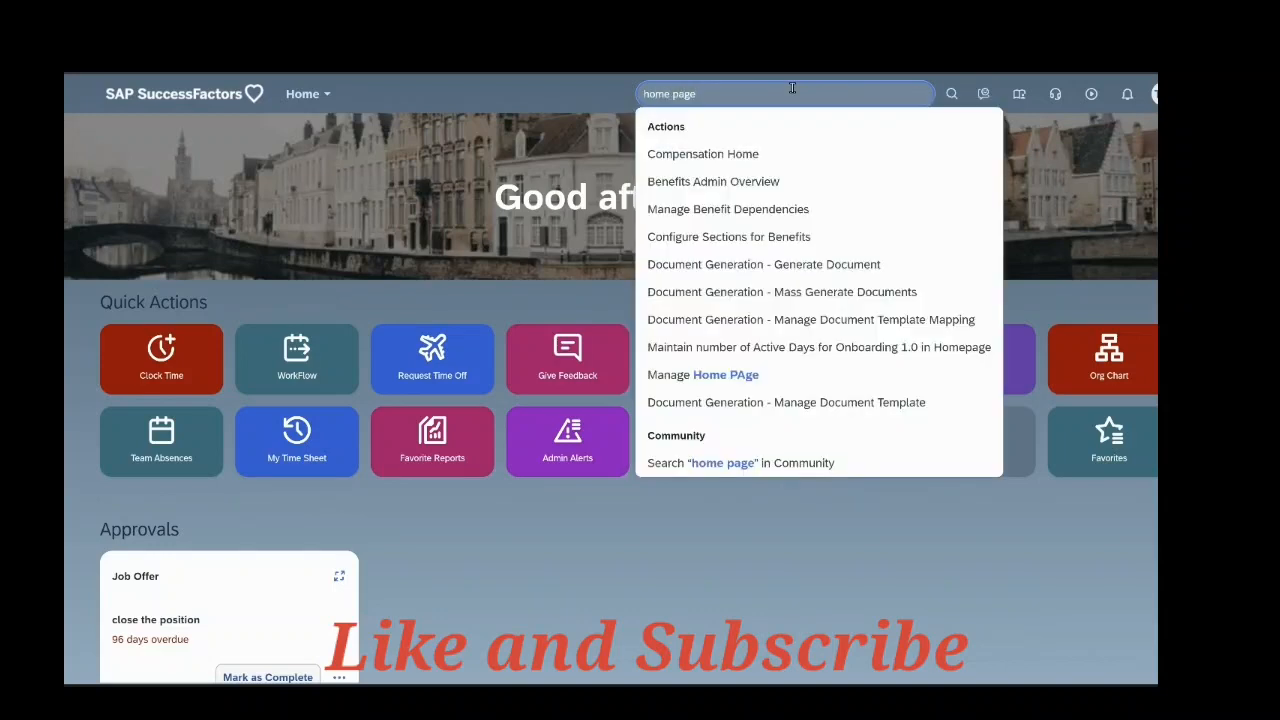
{"action": "left_click", "coordinate": [704, 374]}
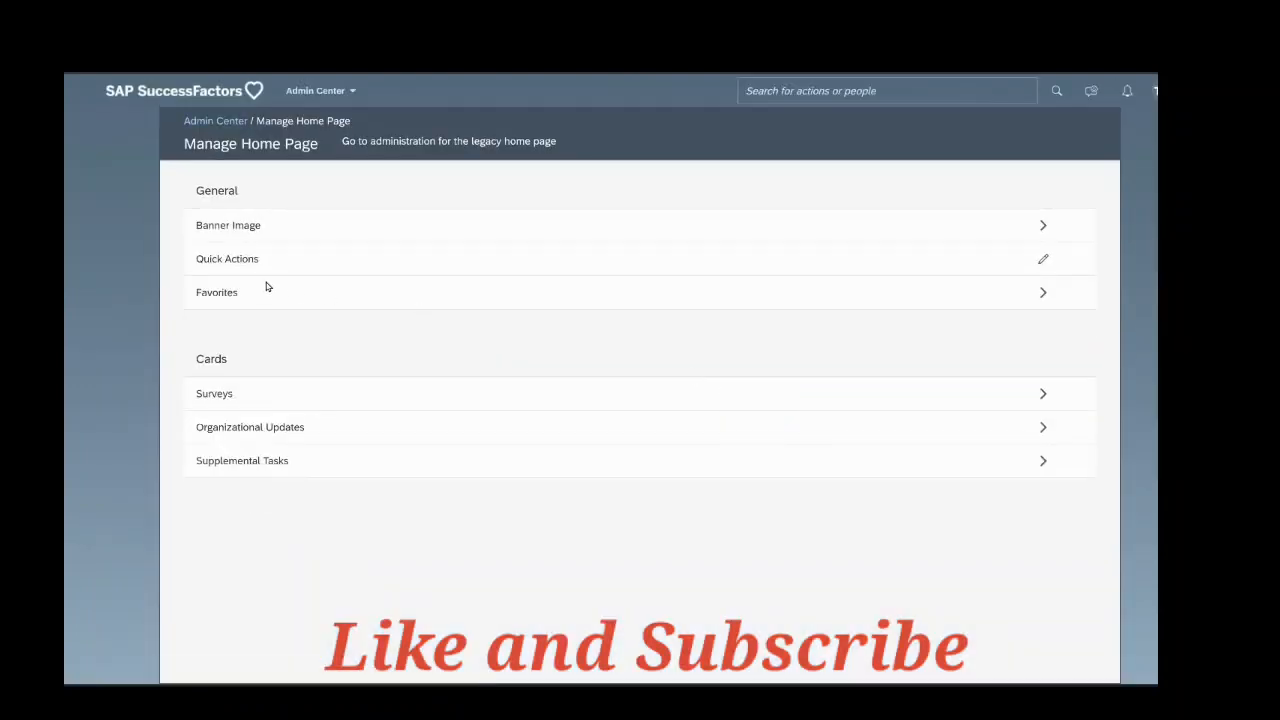
{"action": "mouse_move", "coordinate": [276, 232]}
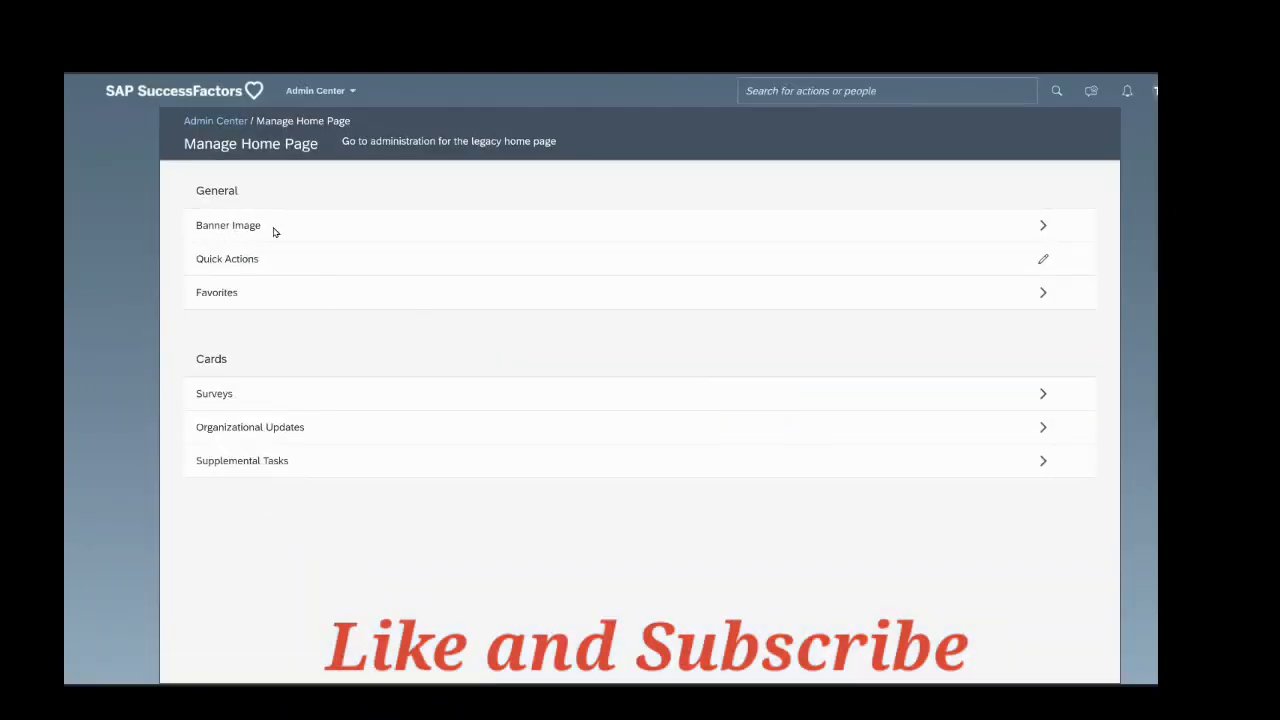
{"action": "mouse_move", "coordinate": [1044, 224]}
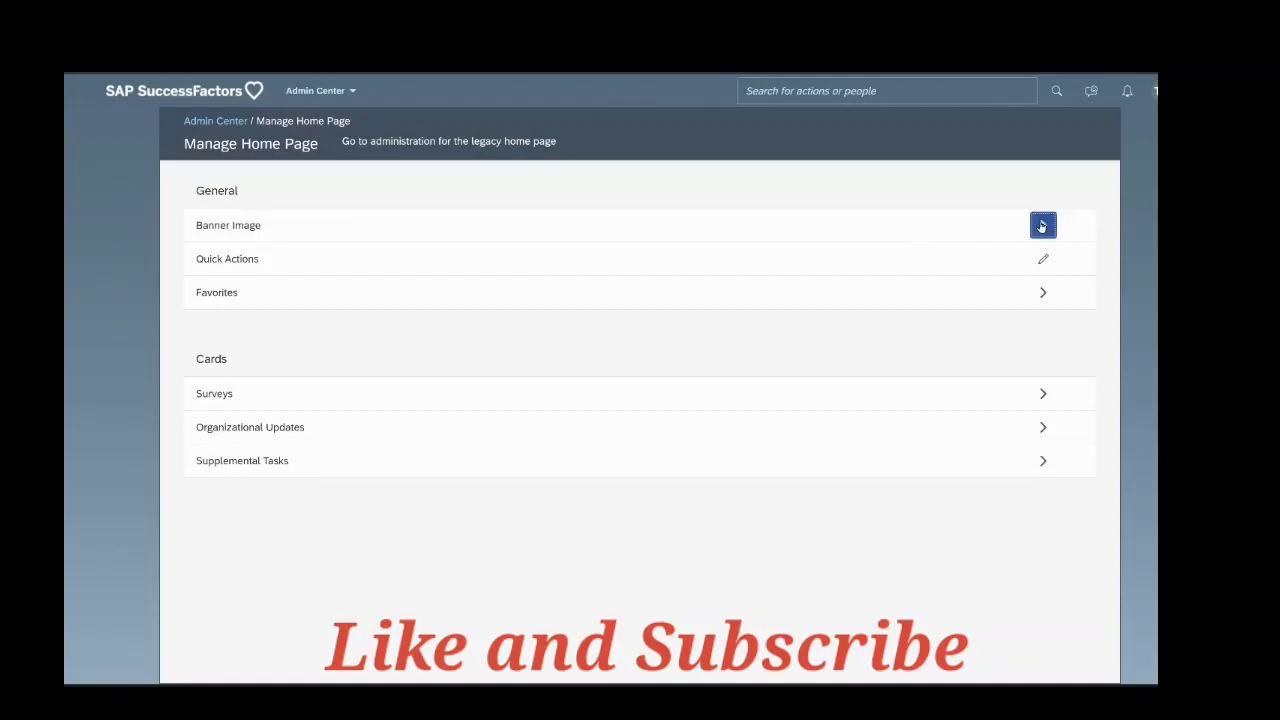
- In Manage Banner Image, choose the Hide banner image option
{"action": "left_click", "coordinate": [1042, 224]}
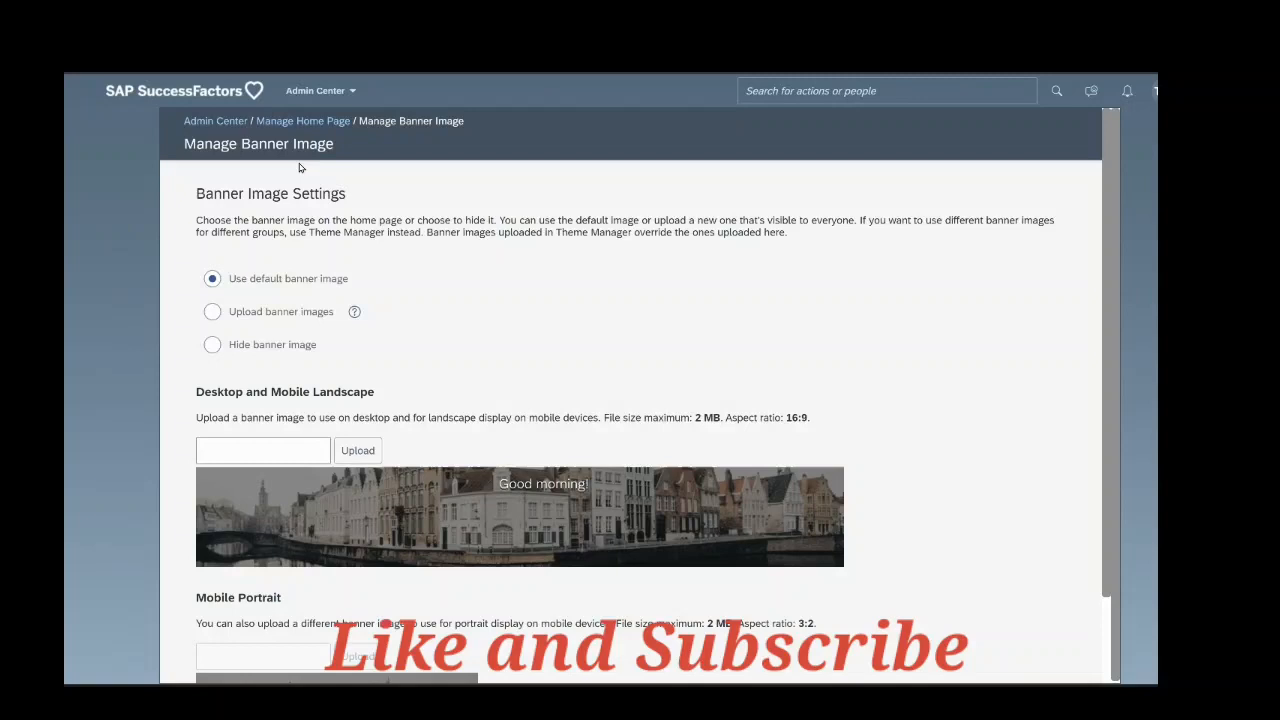
{"action": "mouse_move", "coordinate": [324, 284]}
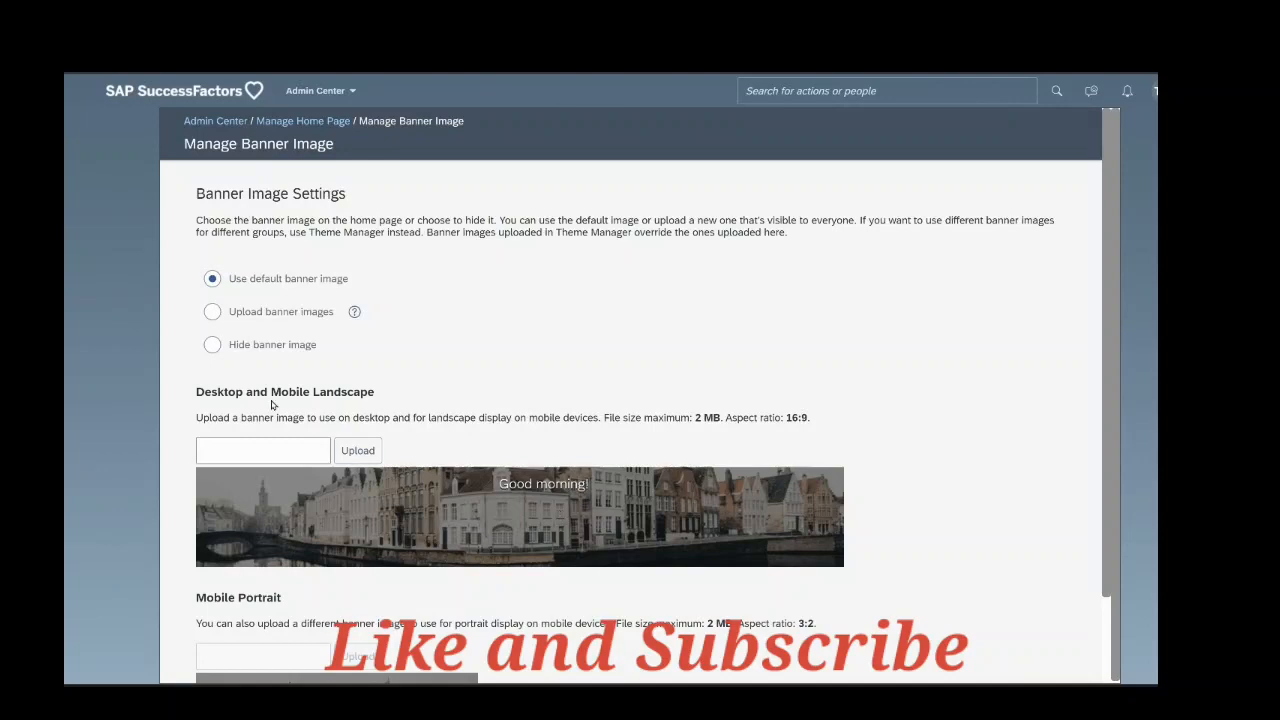
{"action": "left_click", "coordinate": [212, 312]}
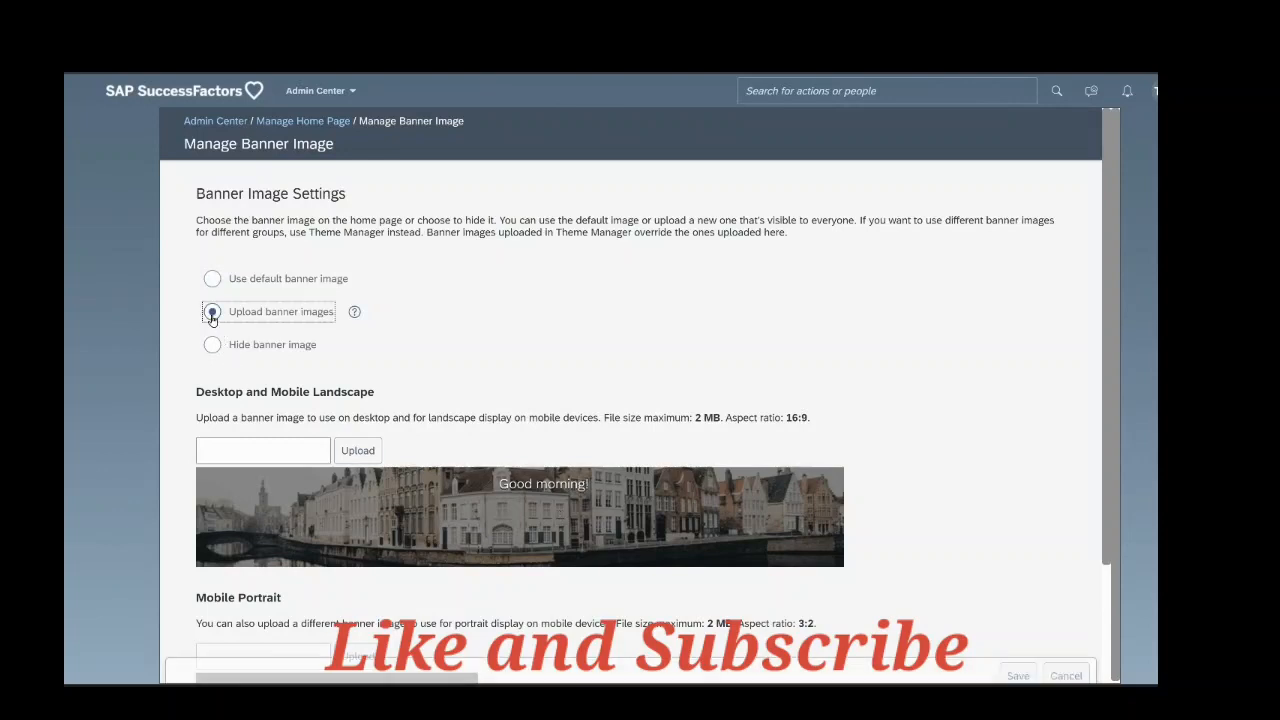
{"action": "left_click", "coordinate": [212, 312]}
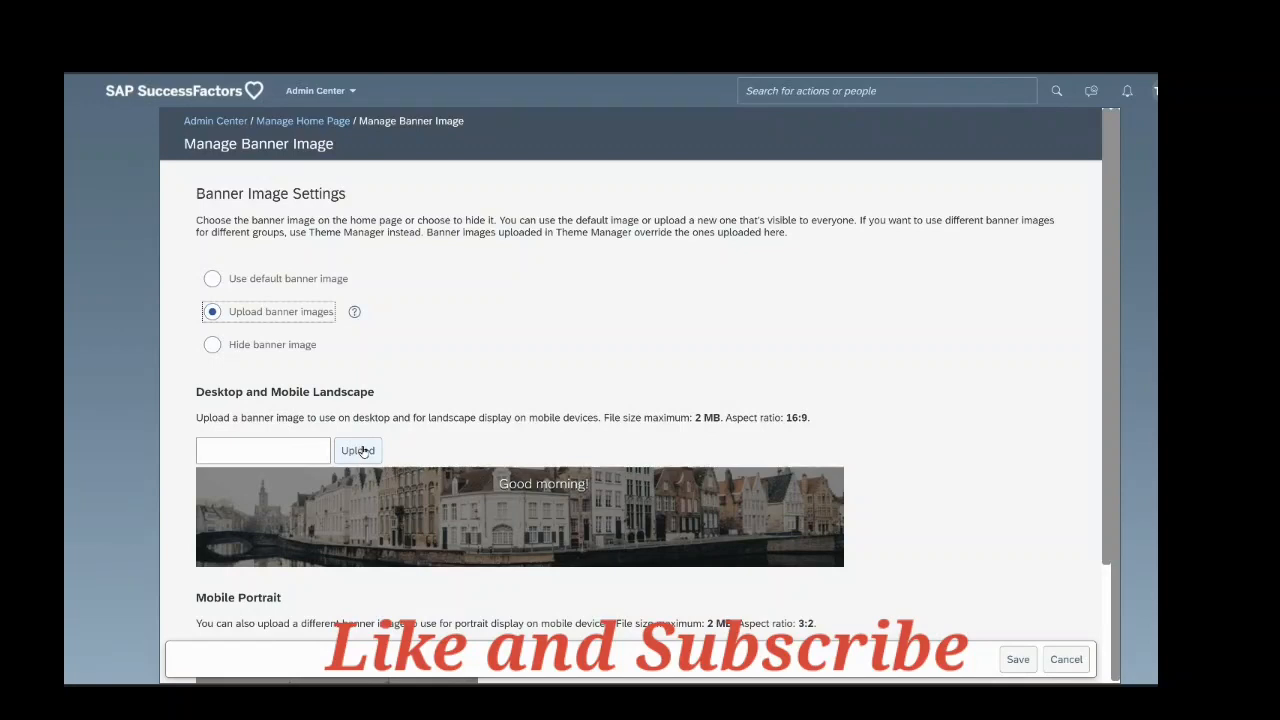
{"action": "mouse_move", "coordinate": [252, 362]}
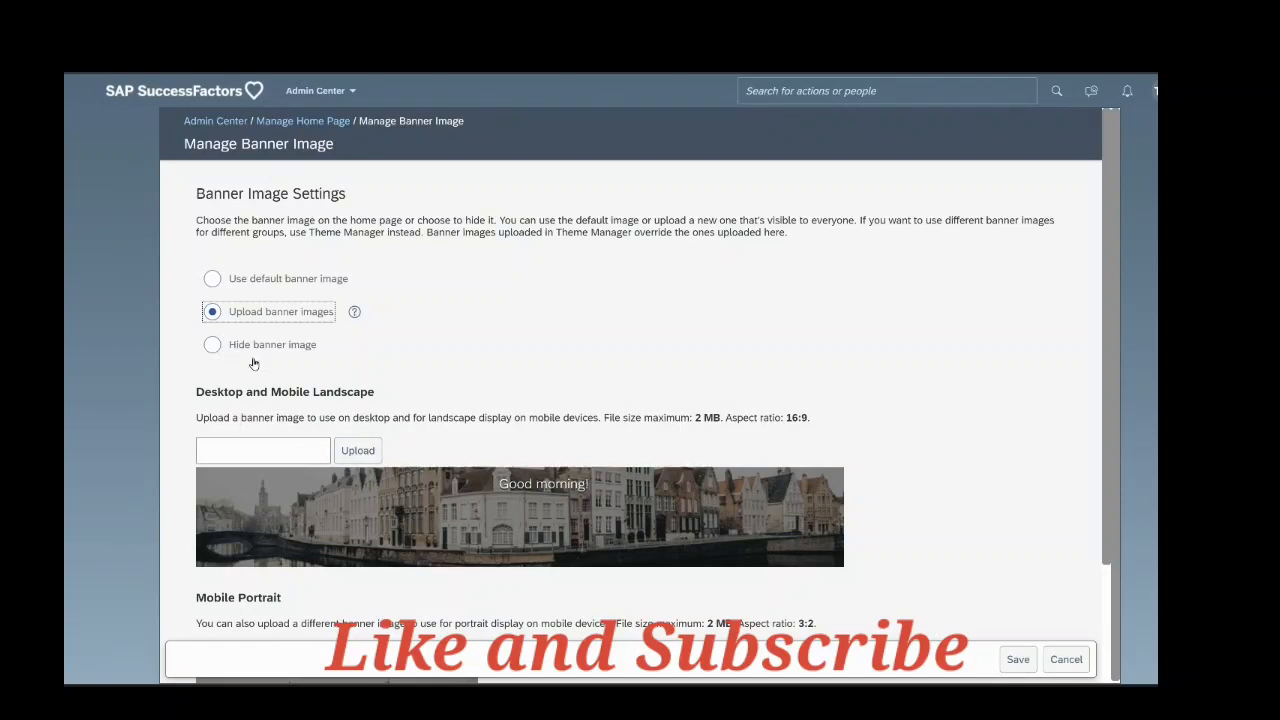
{"action": "left_click", "coordinate": [212, 344]}
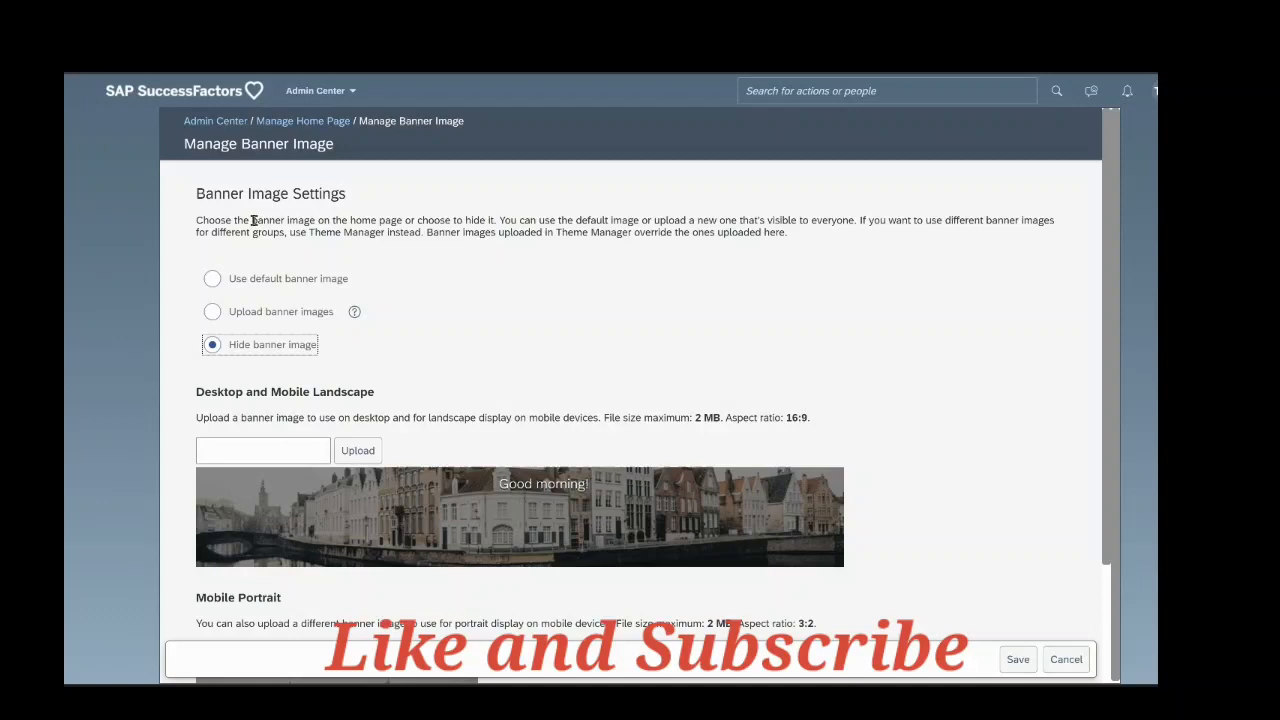
{"action": "mouse_move", "coordinate": [268, 360]}
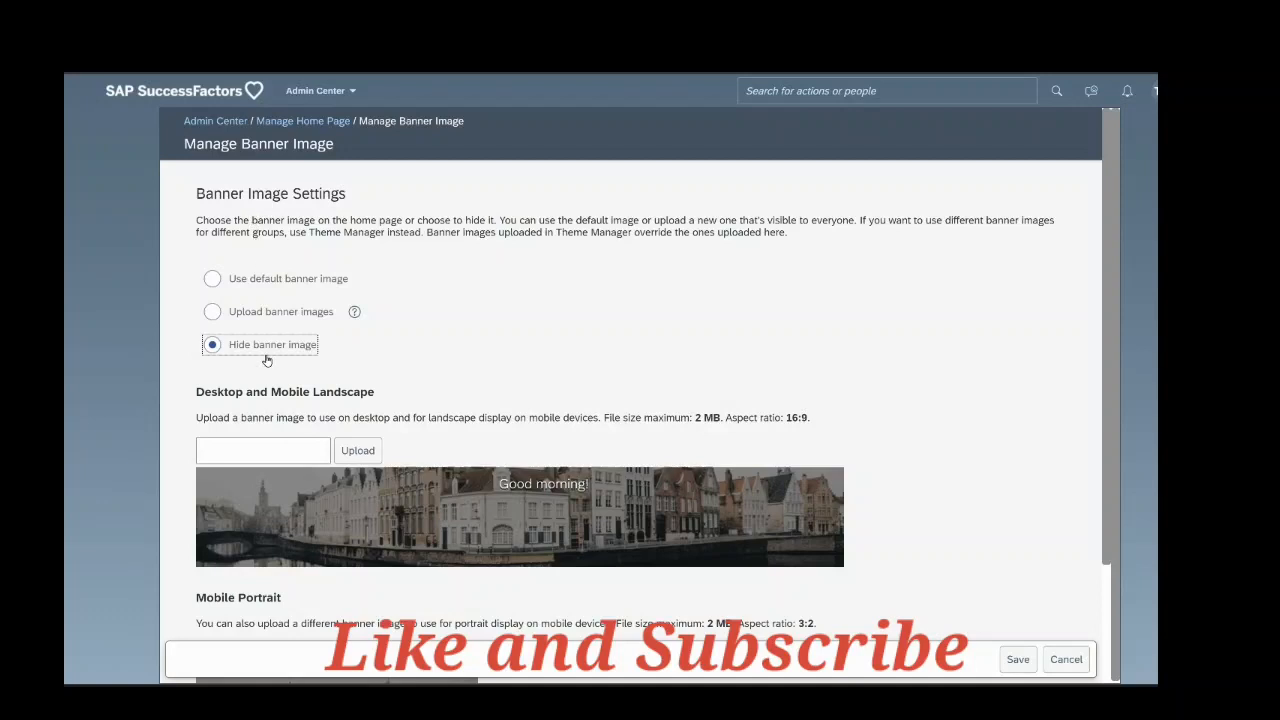
{"action": "mouse_move", "coordinate": [940, 604]}
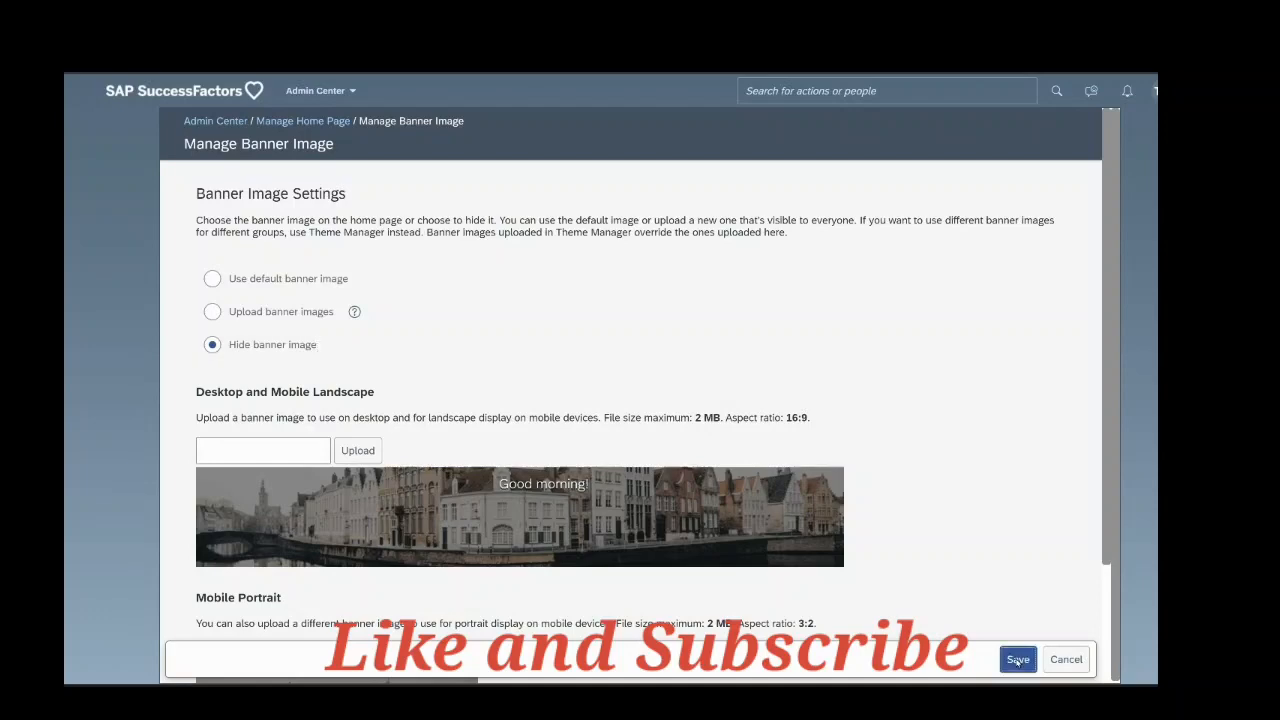
- Save the hidden-banner setting and confirm in the dialog
{"action": "left_click", "coordinate": [1016, 660]}
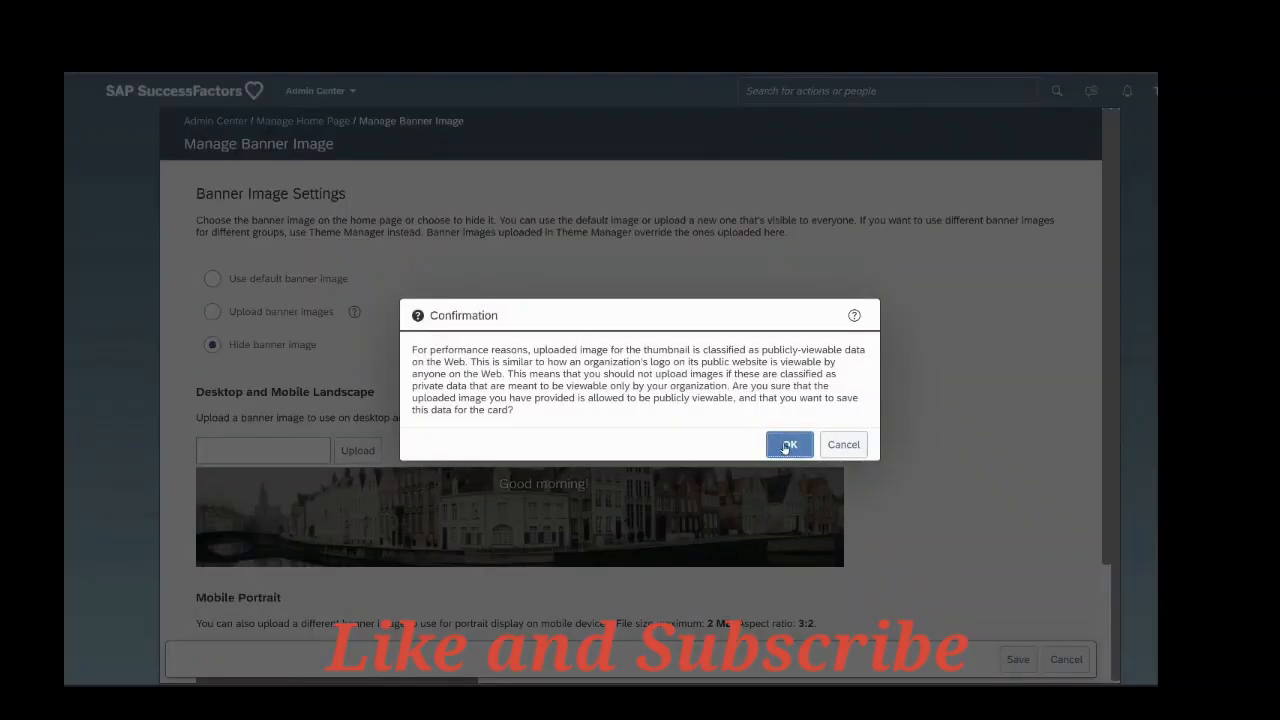
{"action": "left_click", "coordinate": [788, 444]}
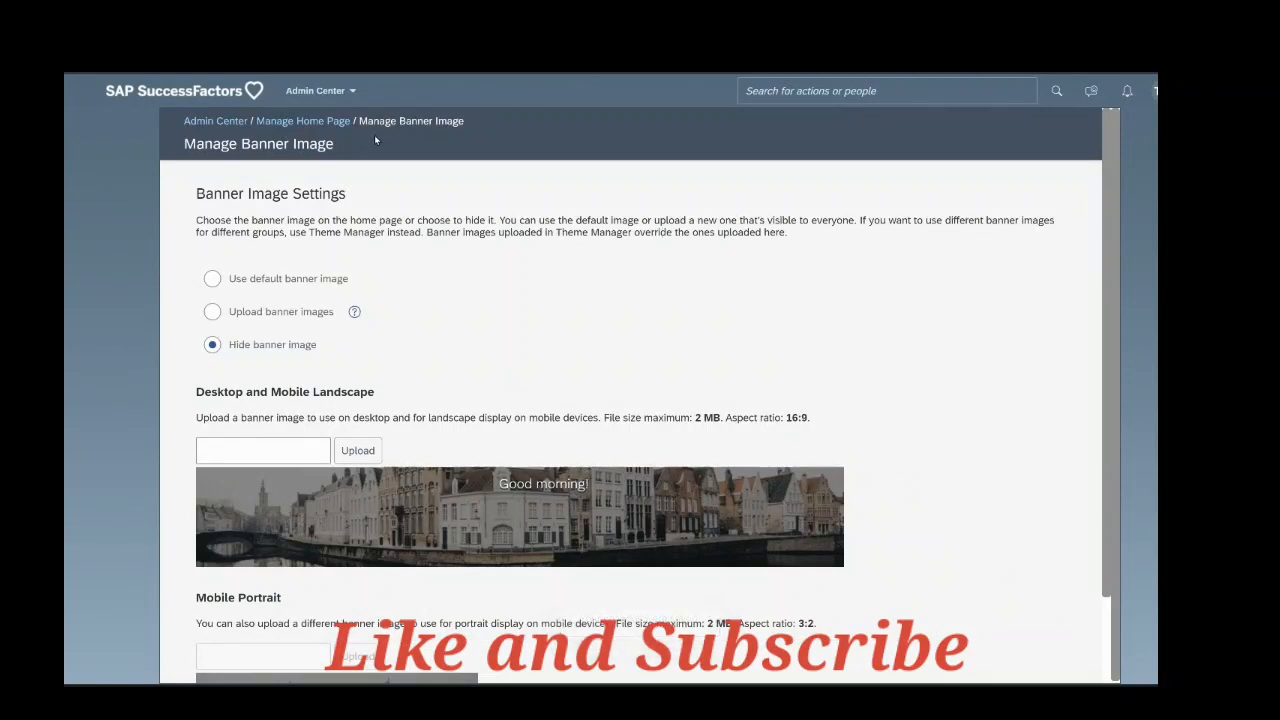
{"action": "mouse_move", "coordinate": [362, 188]}
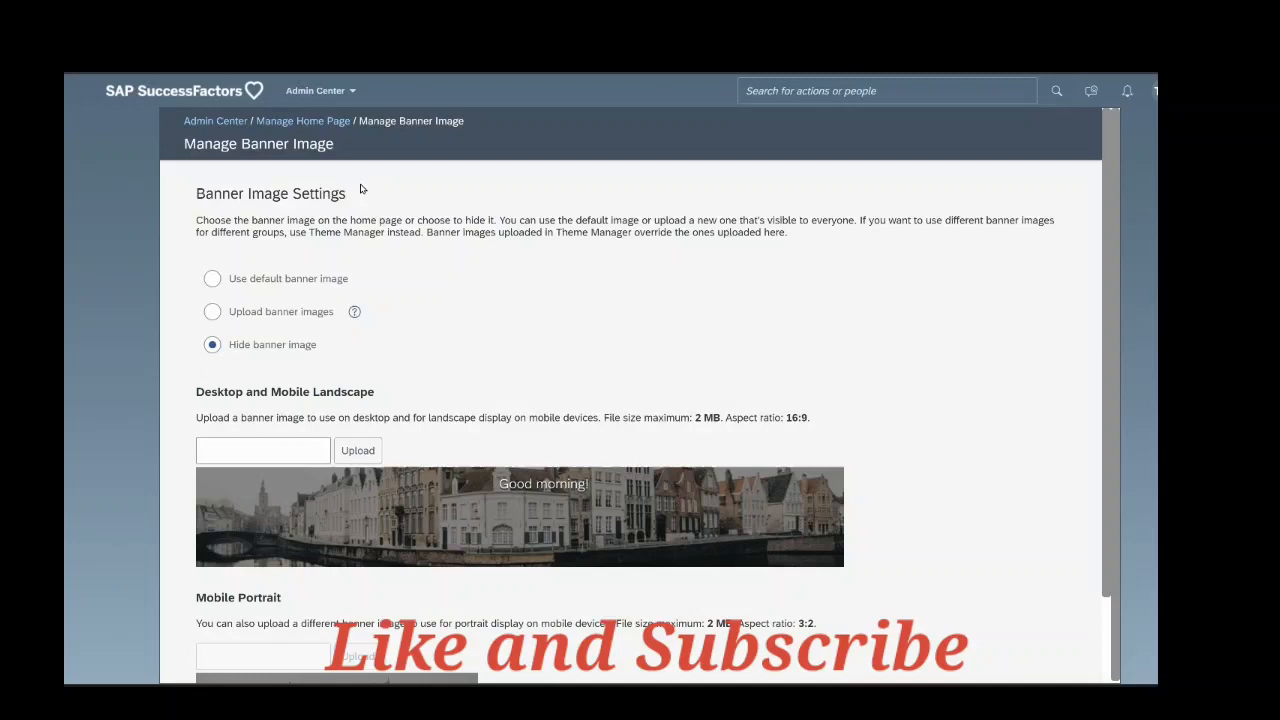
{"action": "mouse_move", "coordinate": [396, 184]}
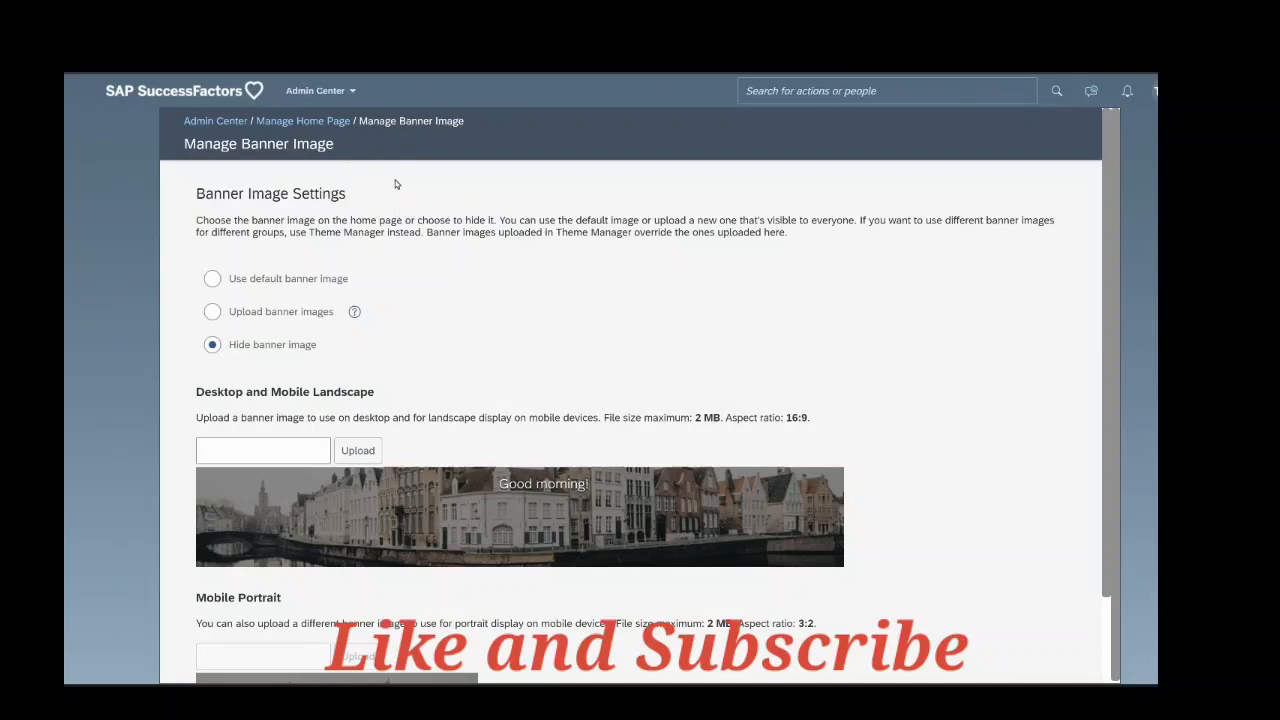
{"action": "mouse_move", "coordinate": [344, 94]}
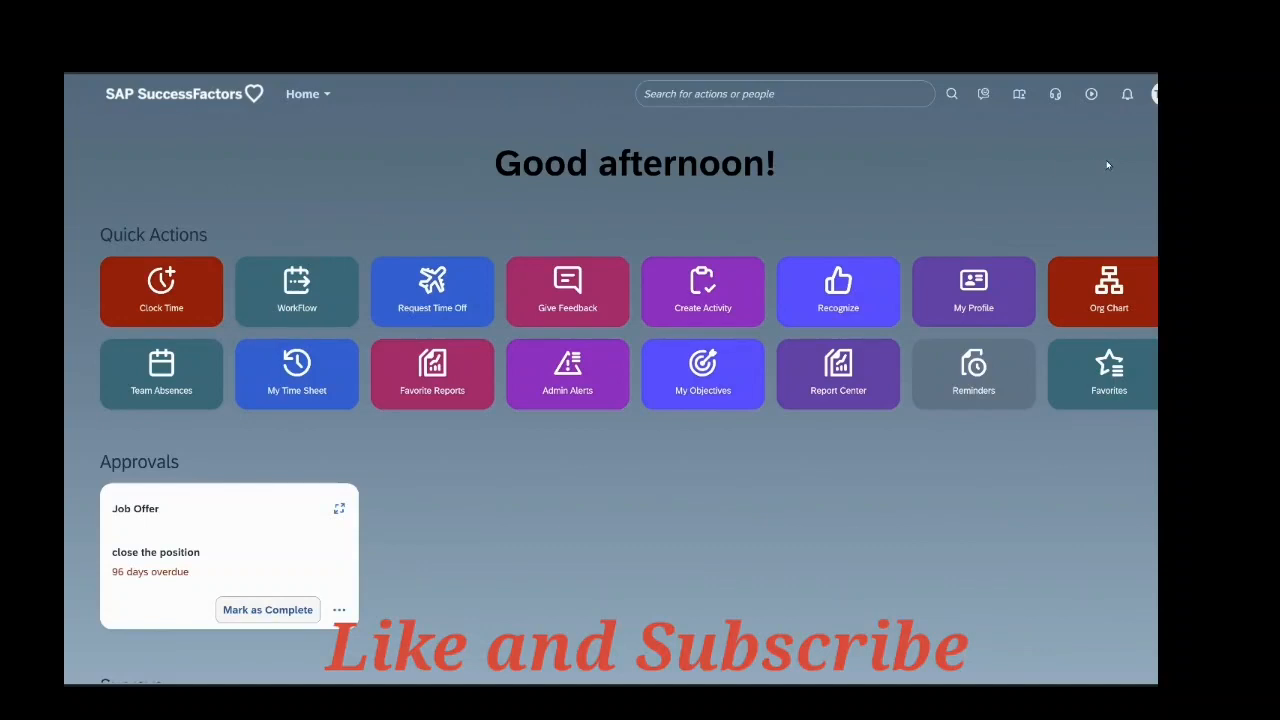
{"action": "mouse_move", "coordinate": [958, 132]}
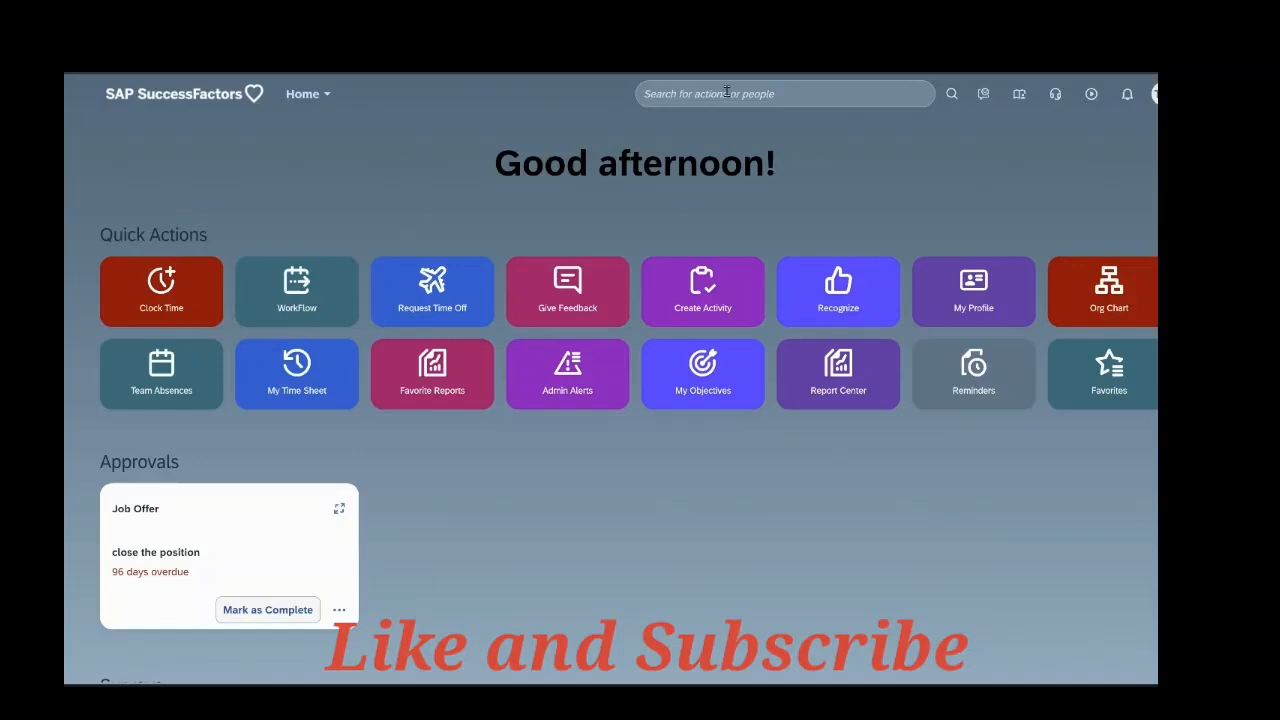
- Return to Manage Home Page via search and reopen Manage Banner Image
{"action": "type", "text": "home page"}
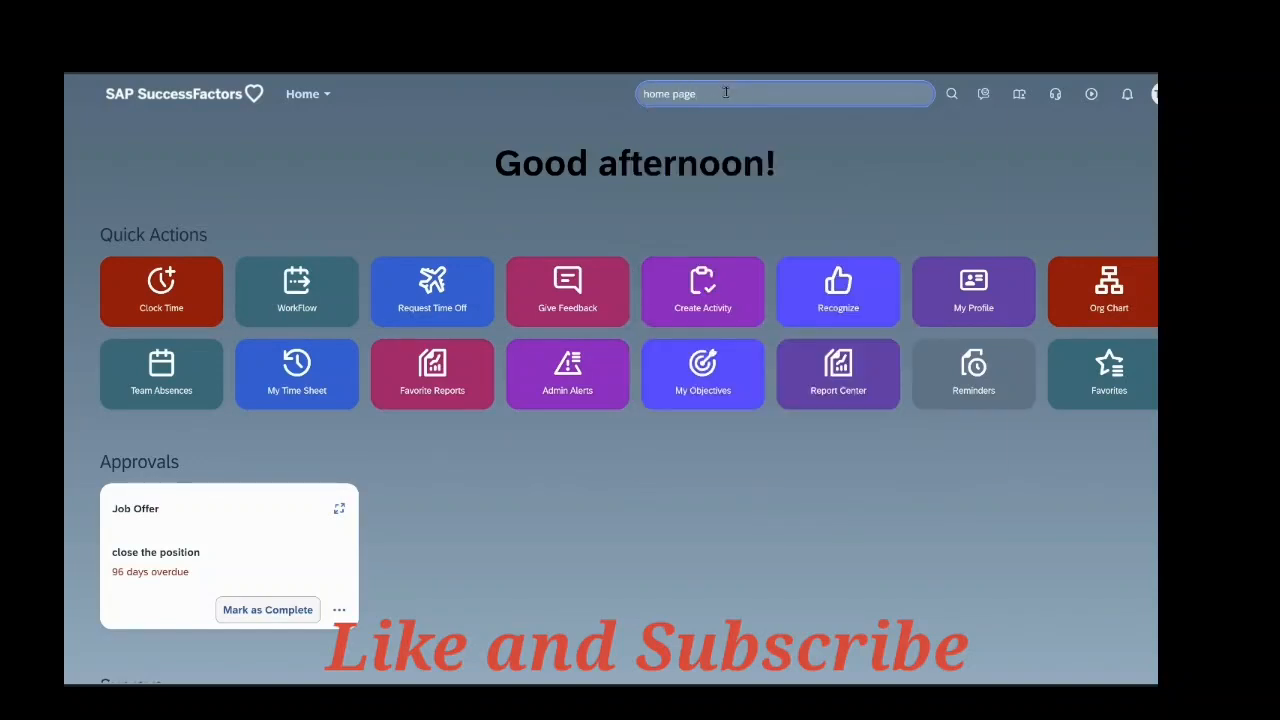
{"action": "left_click", "coordinate": [784, 94]}
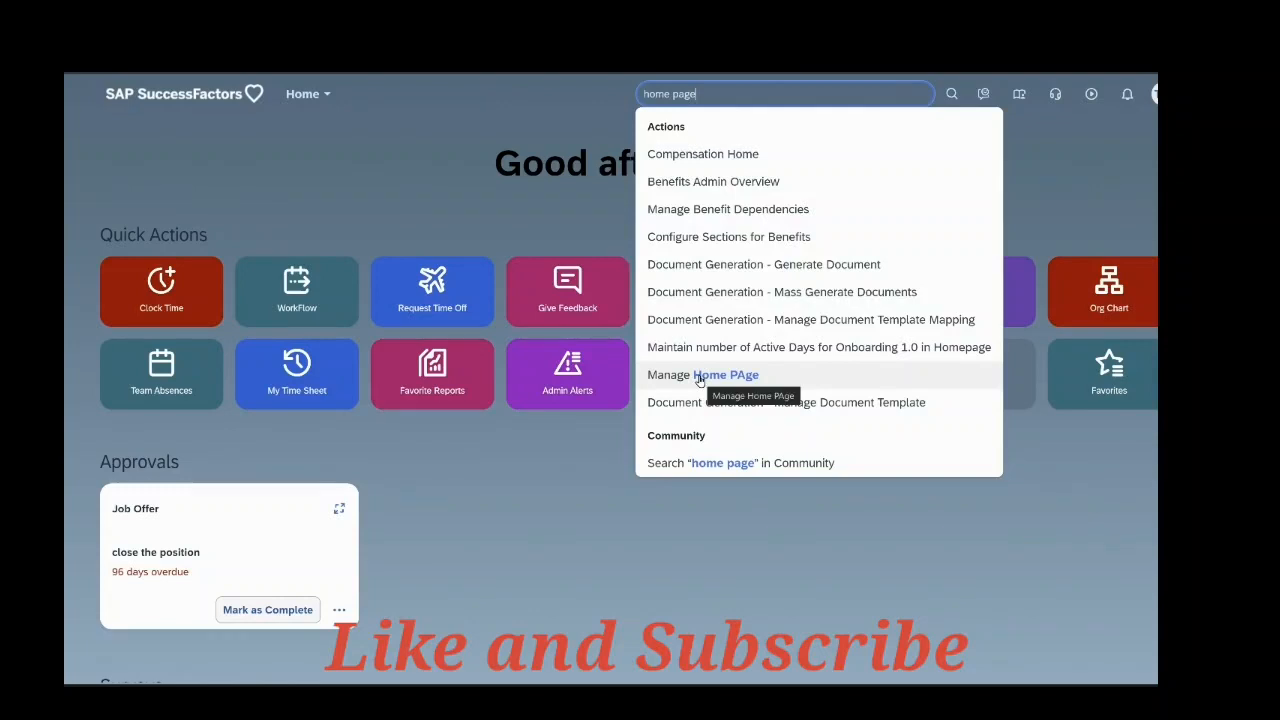
{"action": "left_click", "coordinate": [702, 374]}
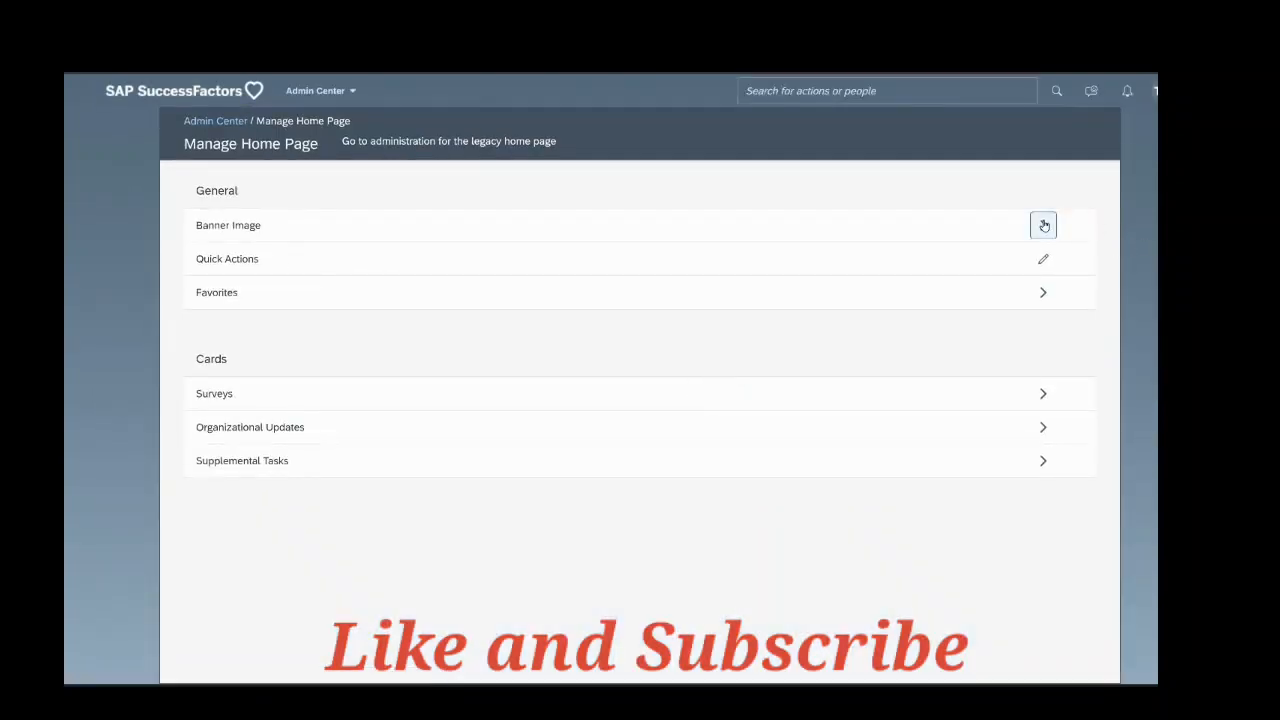
{"action": "left_click", "coordinate": [1044, 224]}
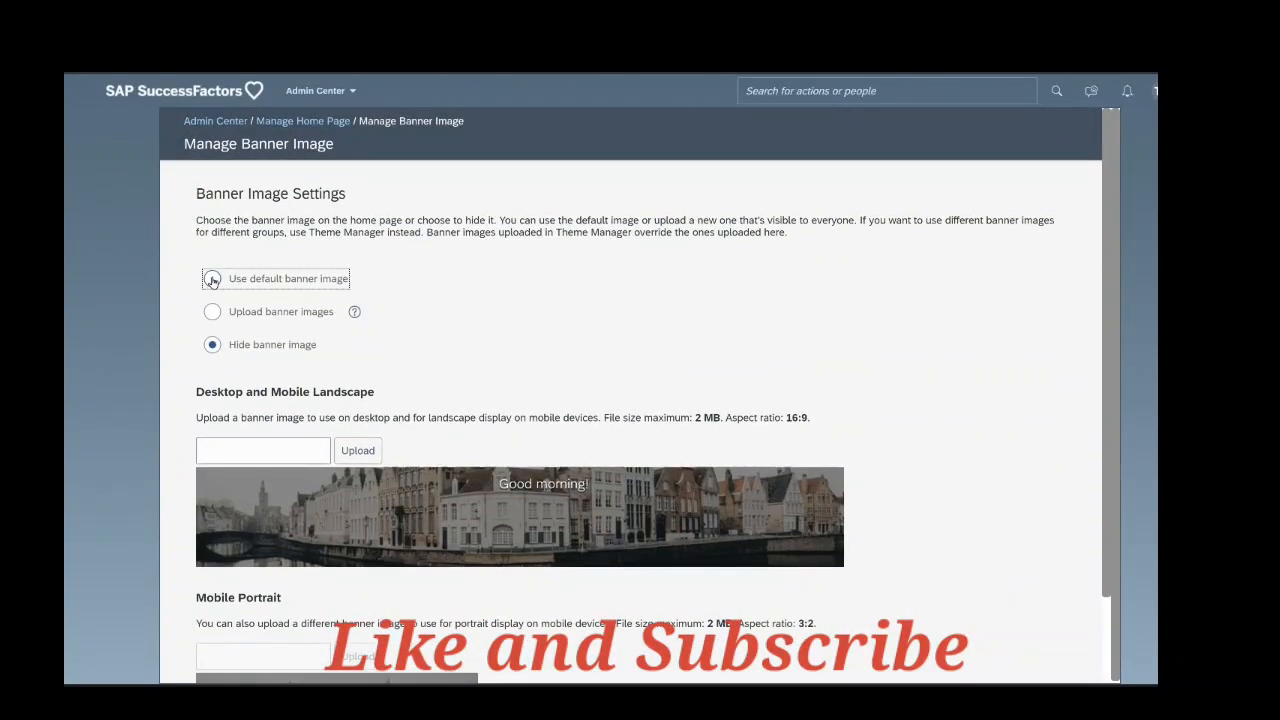
- Choose Use default banner image and review its preview
{"action": "left_click", "coordinate": [212, 278]}
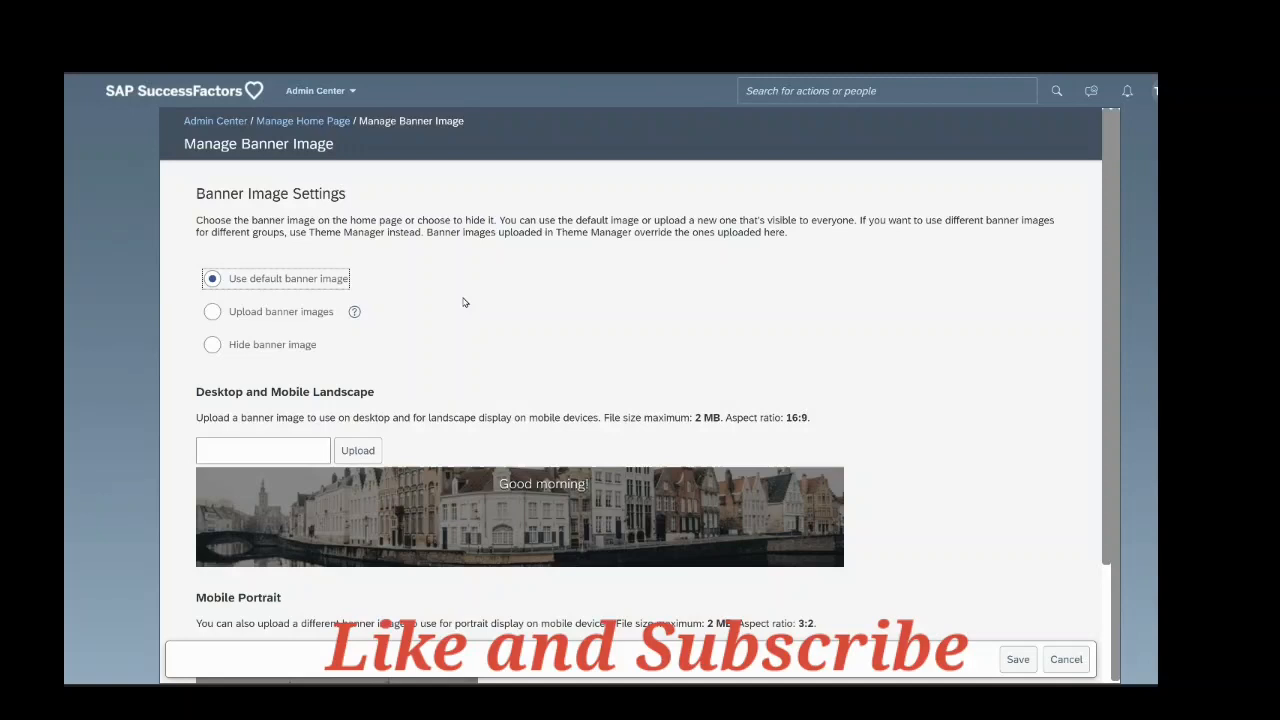
{"action": "scroll", "scroll_direction": "down", "scroll_amount": 3}
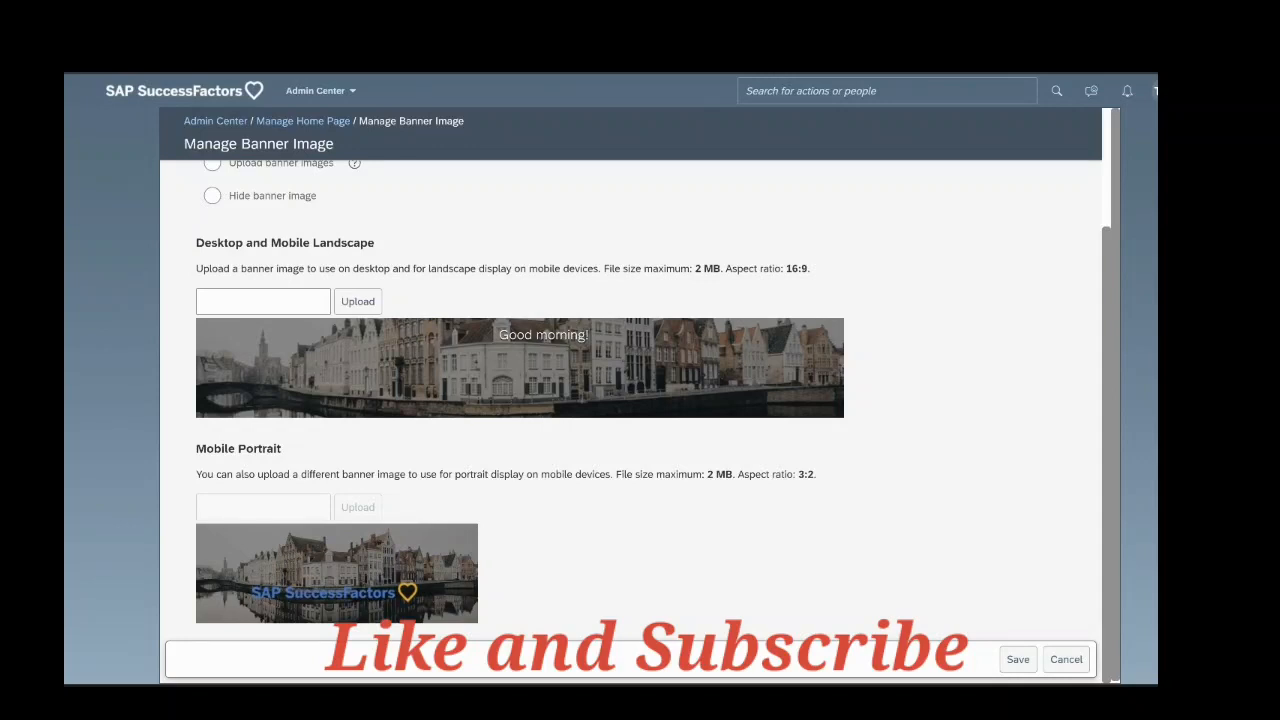
{"action": "mouse_move", "coordinate": [796, 242]}
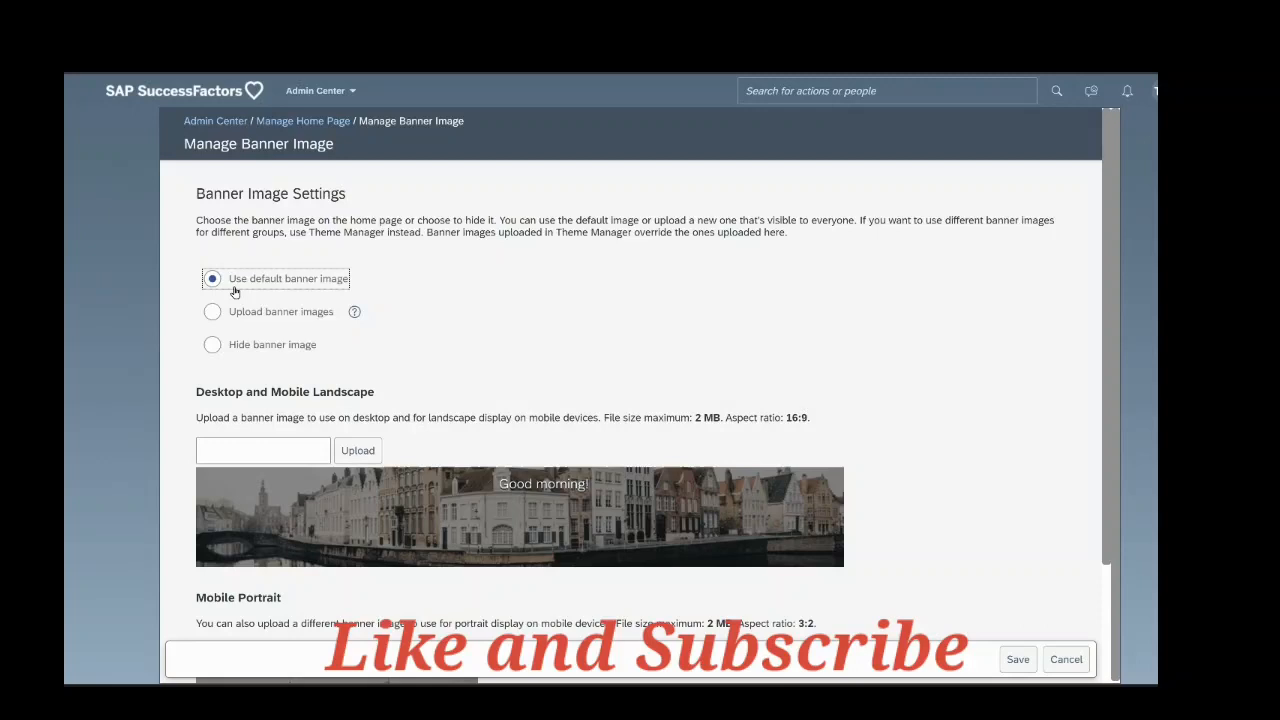
{"action": "mouse_move", "coordinate": [596, 308]}
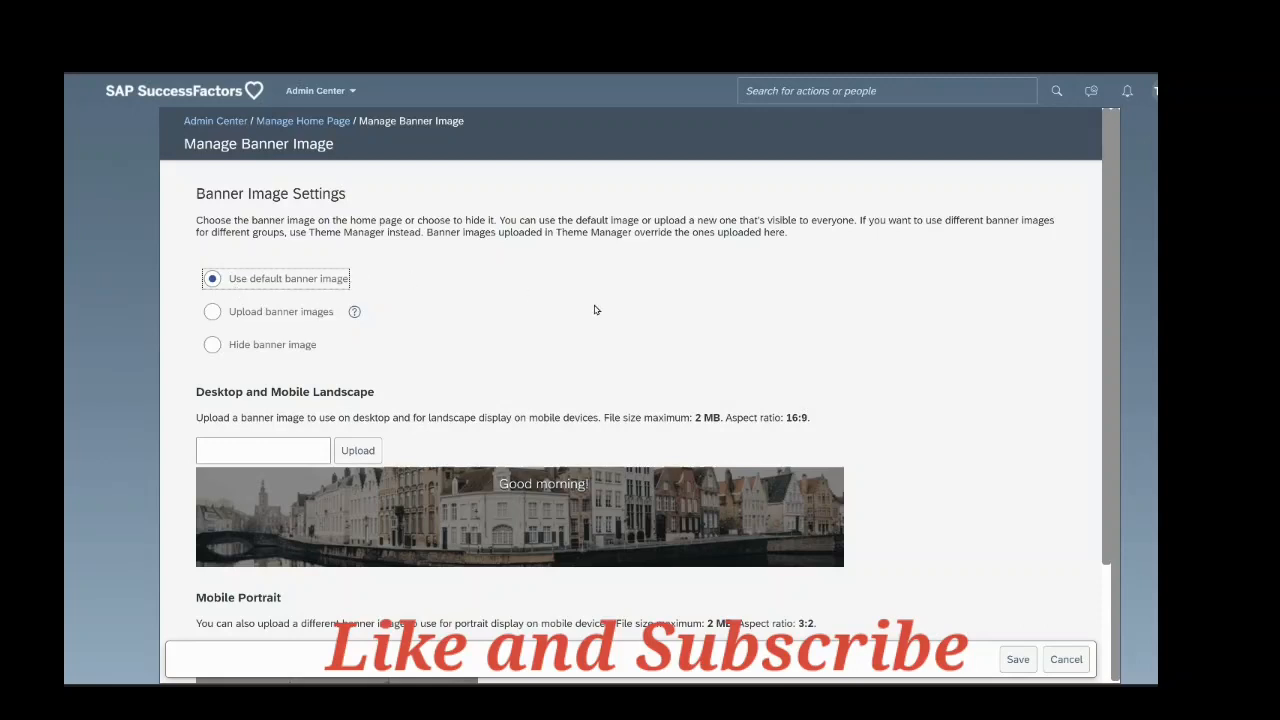
- Save the default-banner setting and confirm in the dialog
{"action": "left_click", "coordinate": [1018, 660]}
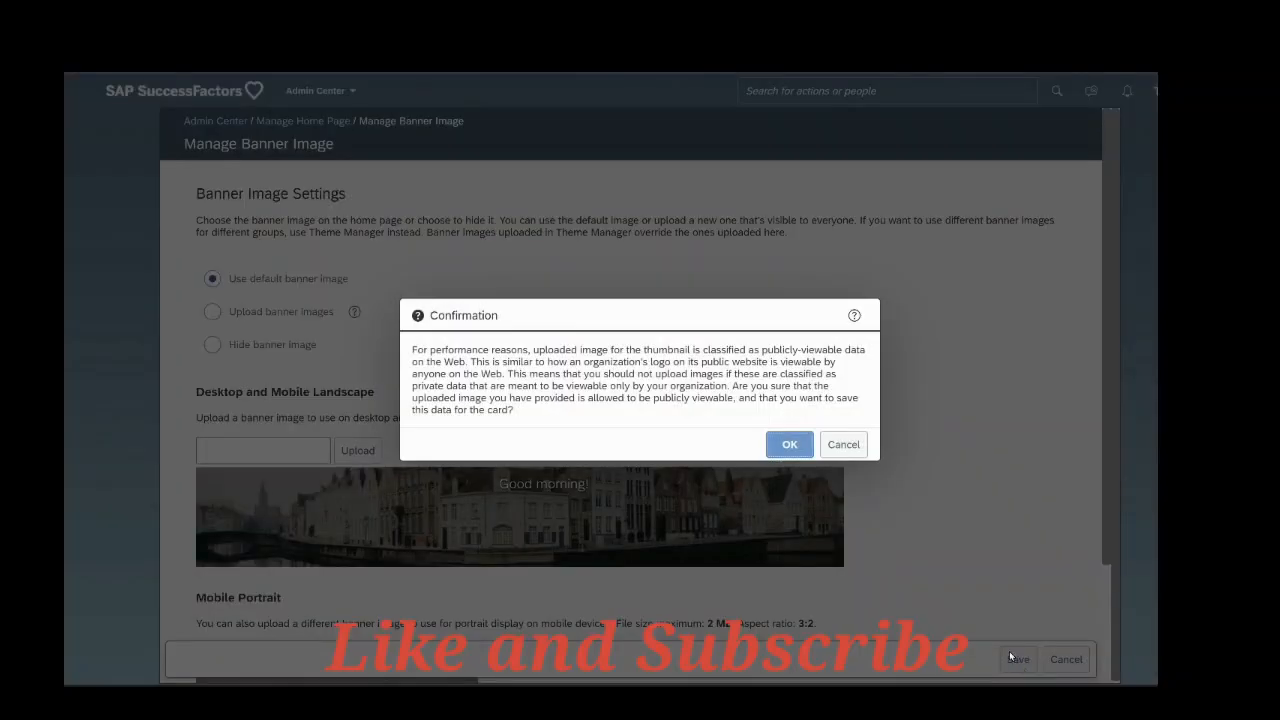
{"action": "left_click", "coordinate": [788, 444]}
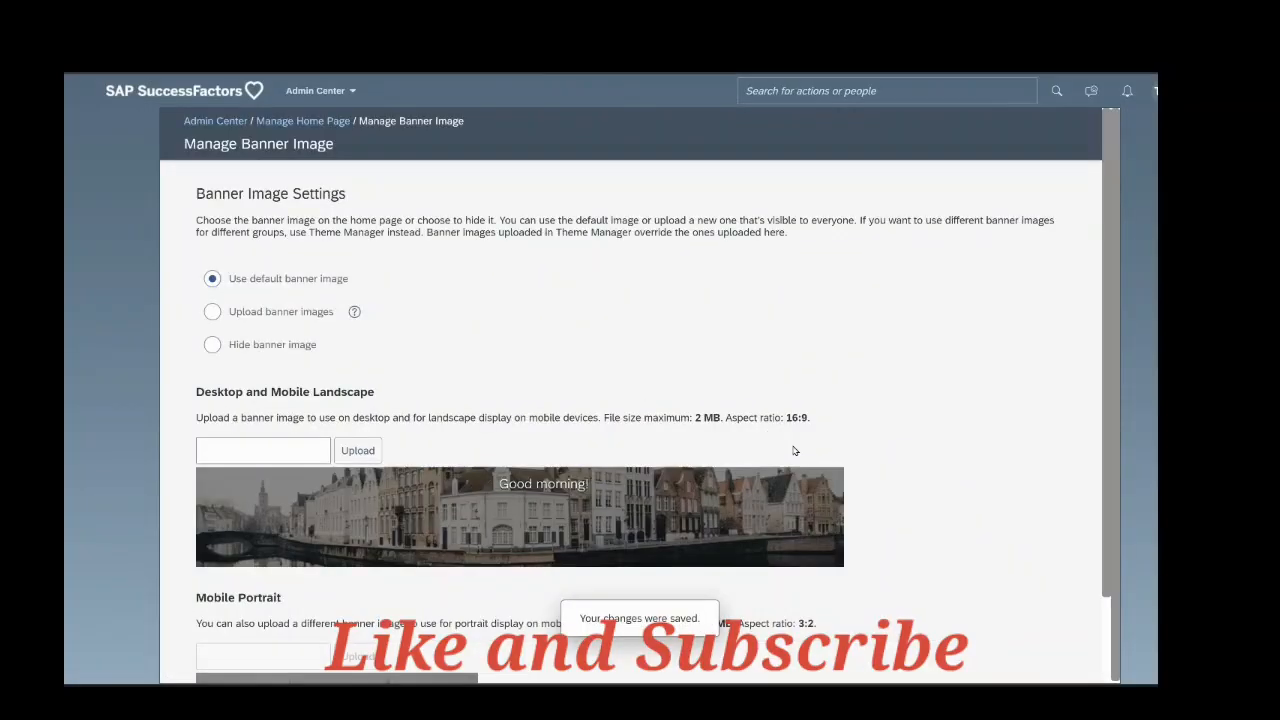
{"action": "mouse_move", "coordinate": [444, 260]}
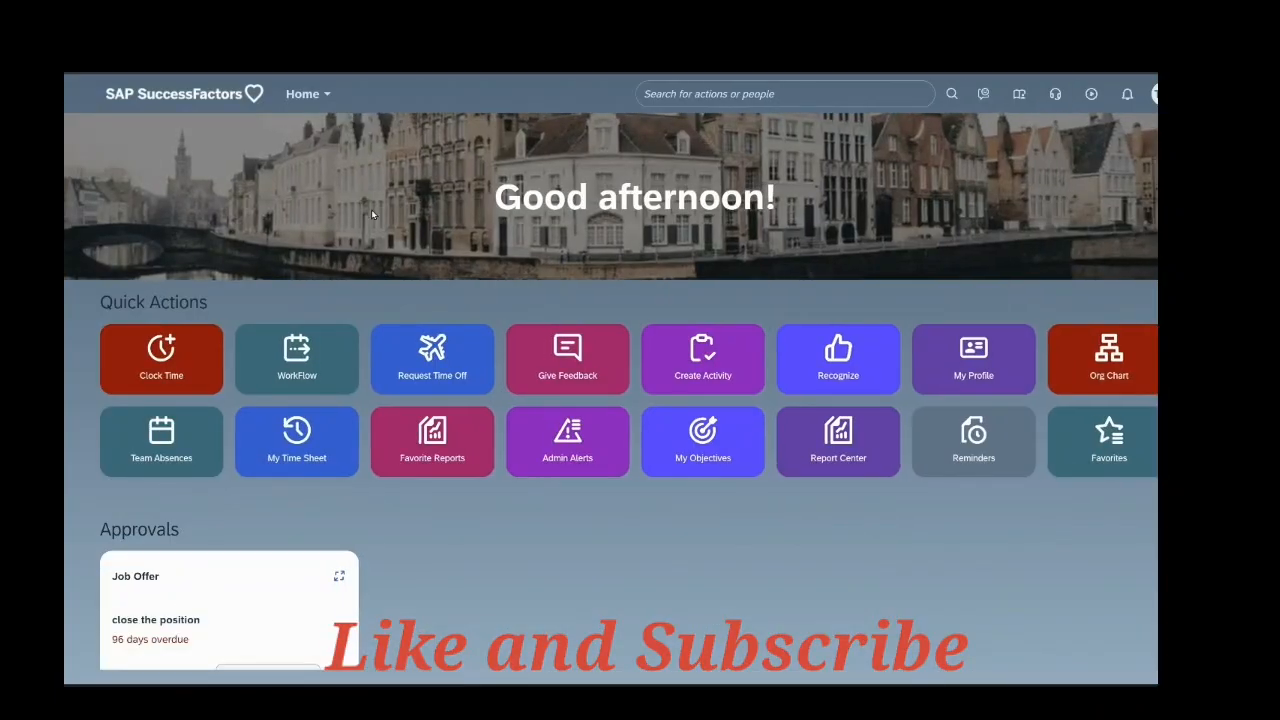
{"action": "mouse_move", "coordinate": [1076, 156]}
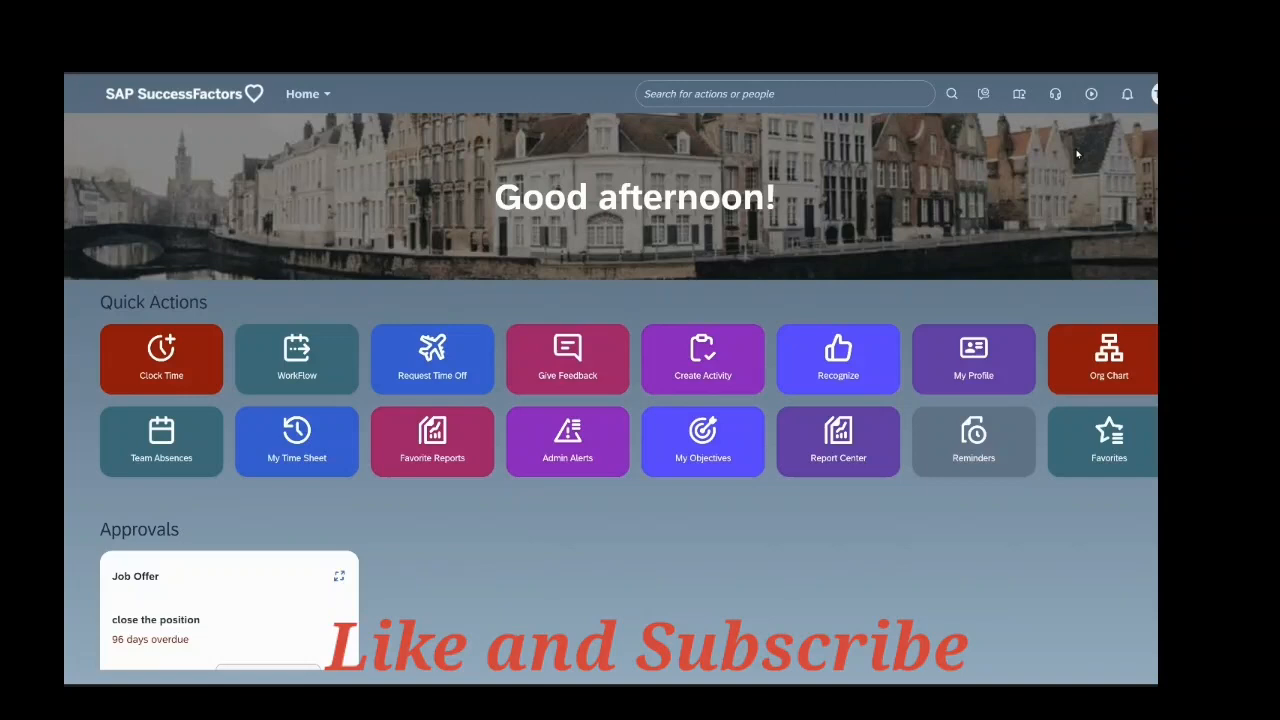
{"action": "mouse_move", "coordinate": [646, 156]}
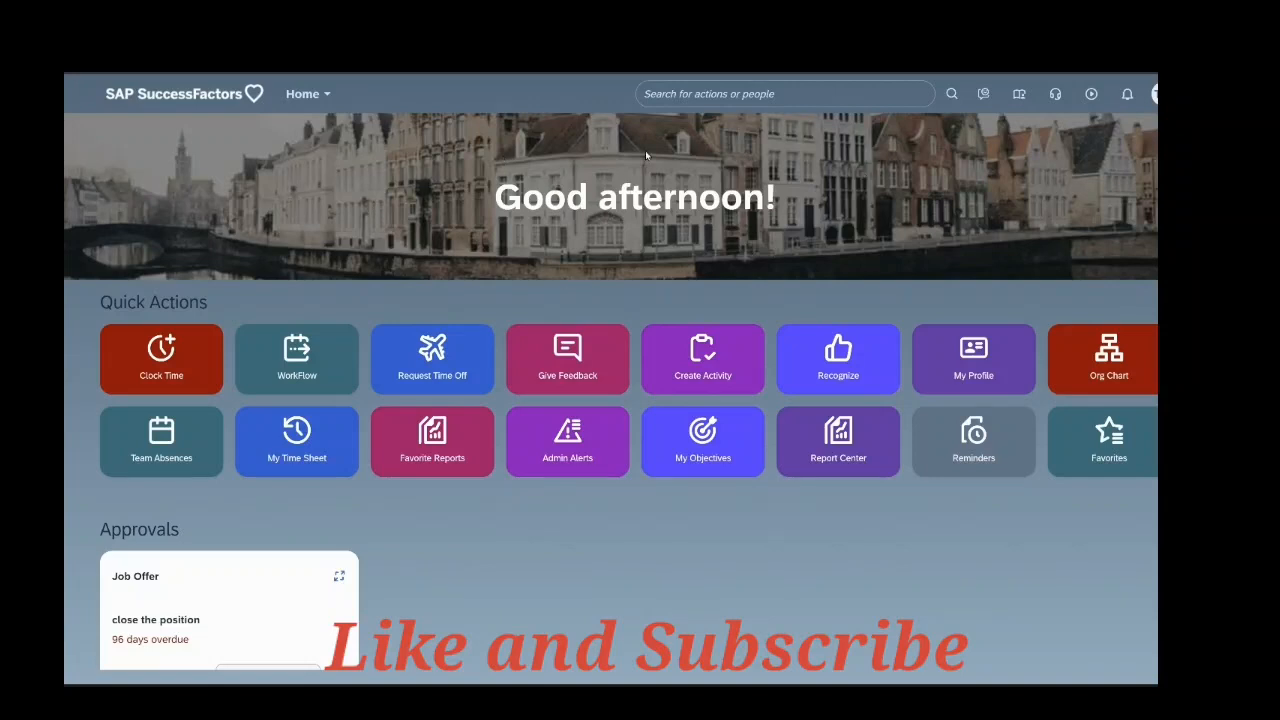
{"action": "mouse_move", "coordinate": [322, 224]}
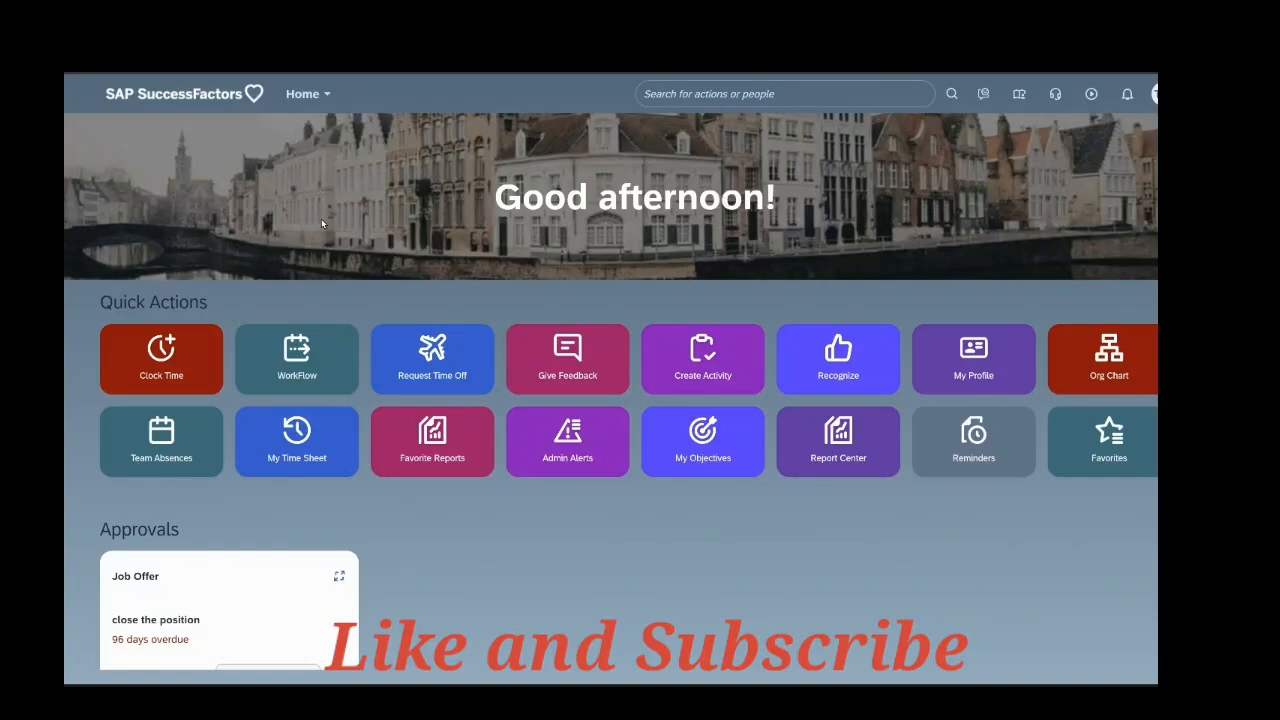
{"action": "mouse_move", "coordinate": [342, 208]}
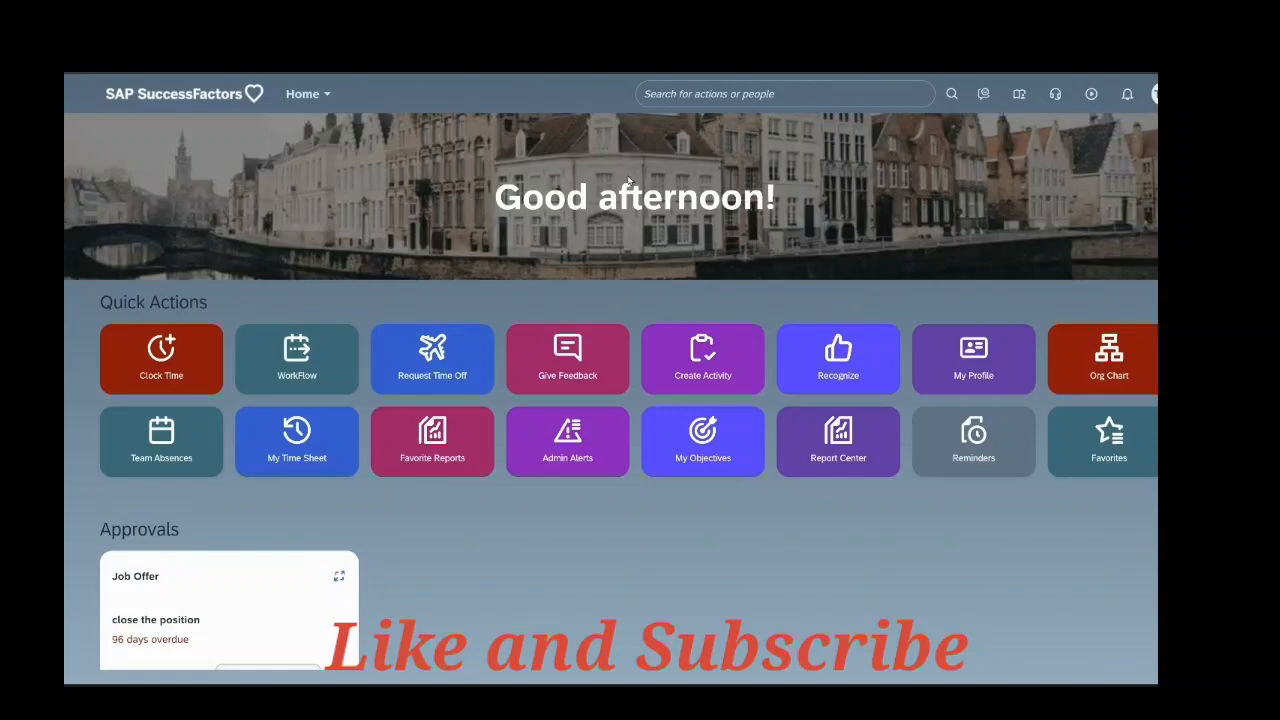
{"action": "mouse_move", "coordinate": [1068, 188]}
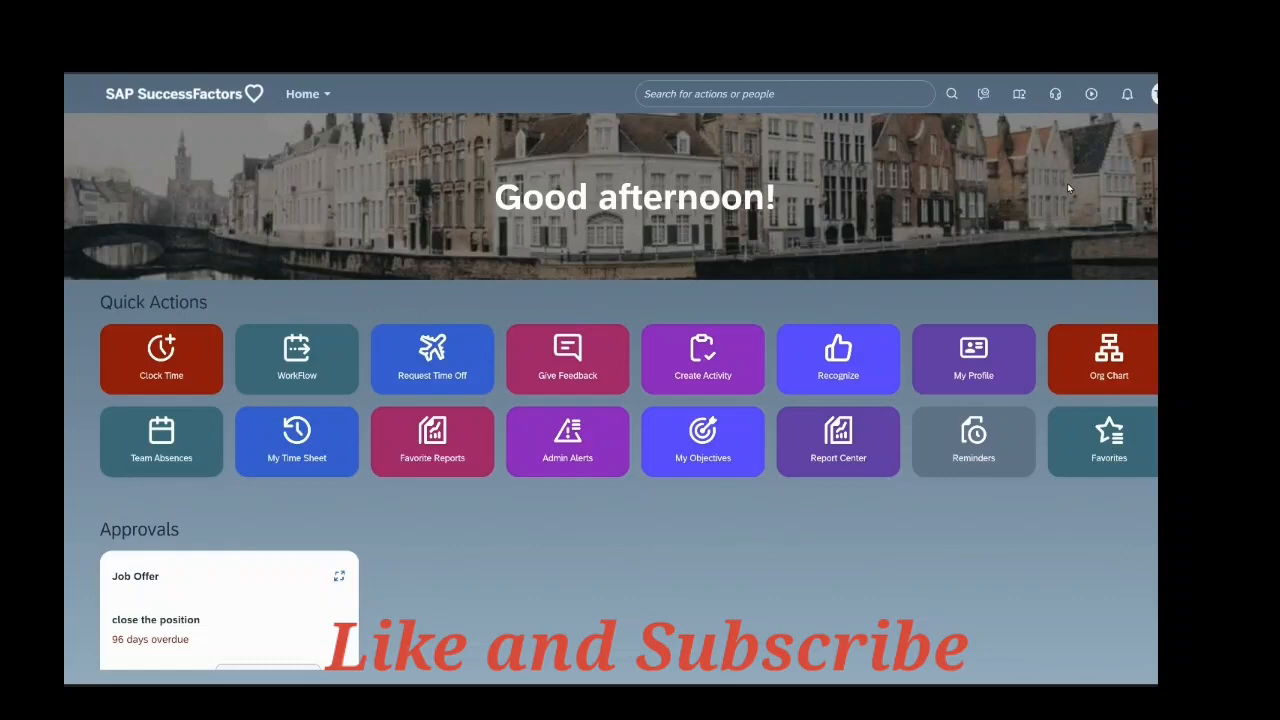